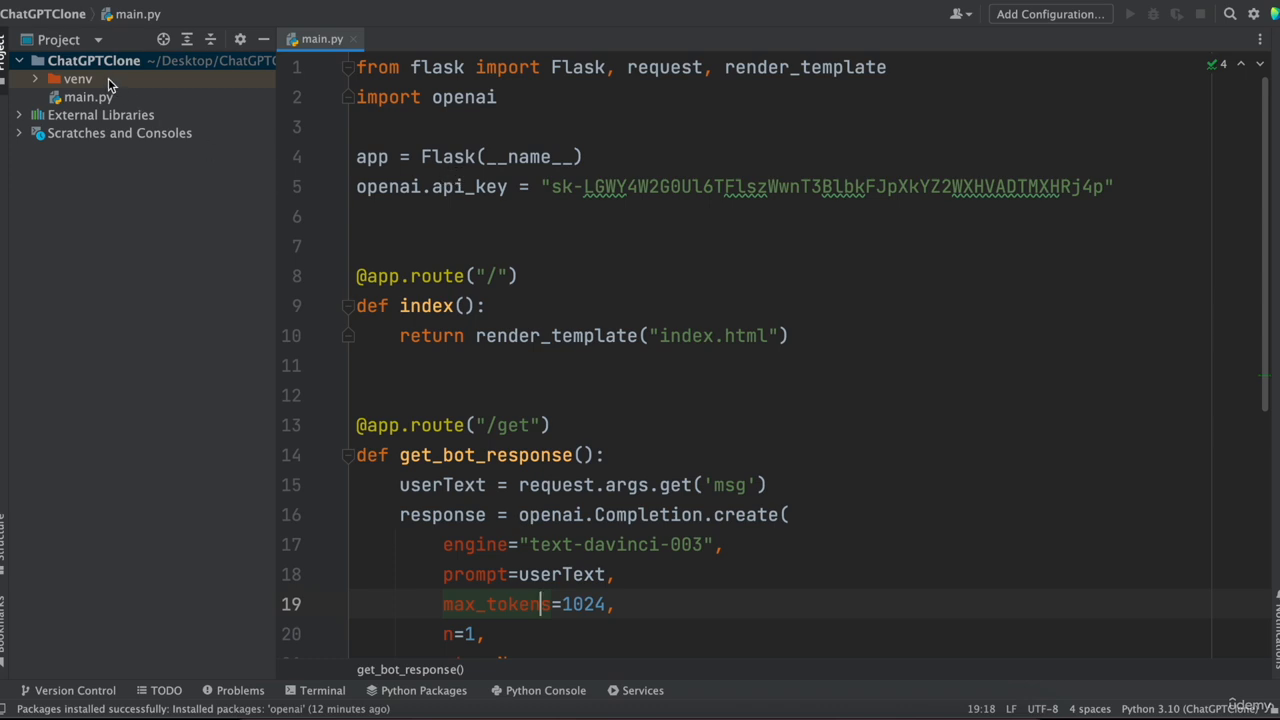
Create a new 'templates' directory under the ChatGPTClone project root
left_click(94, 60)
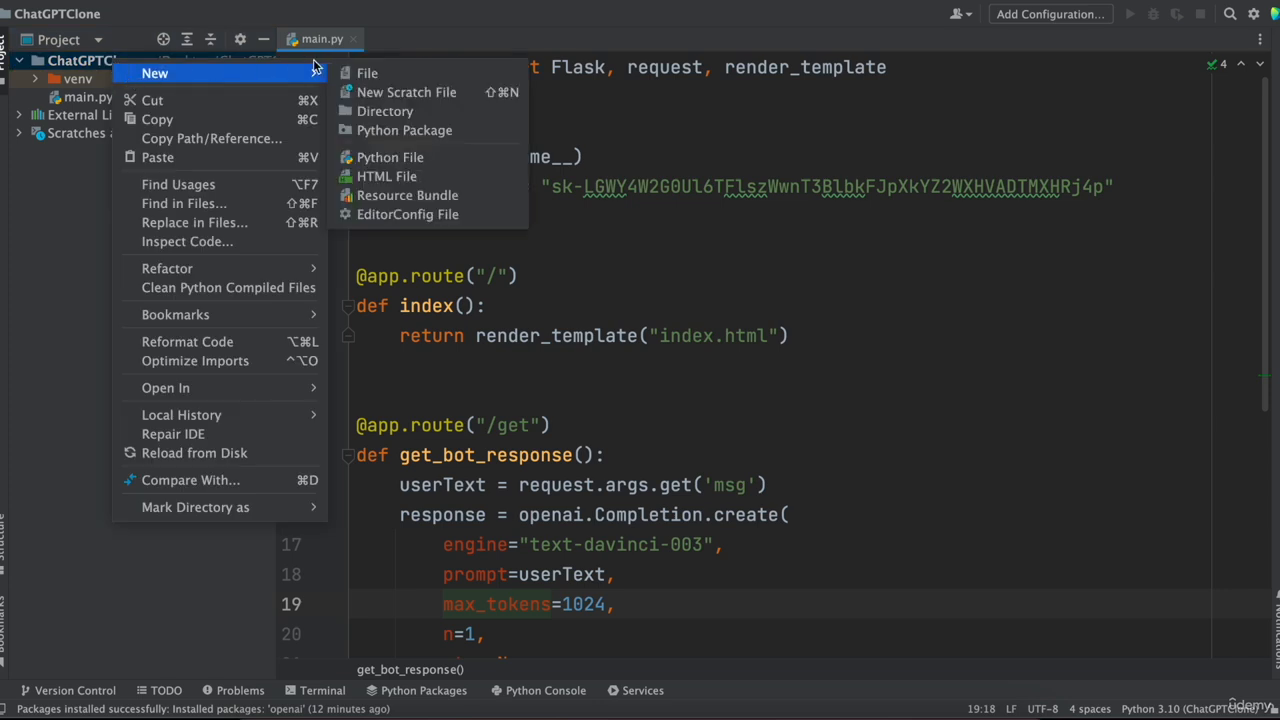
left_click(384, 112)
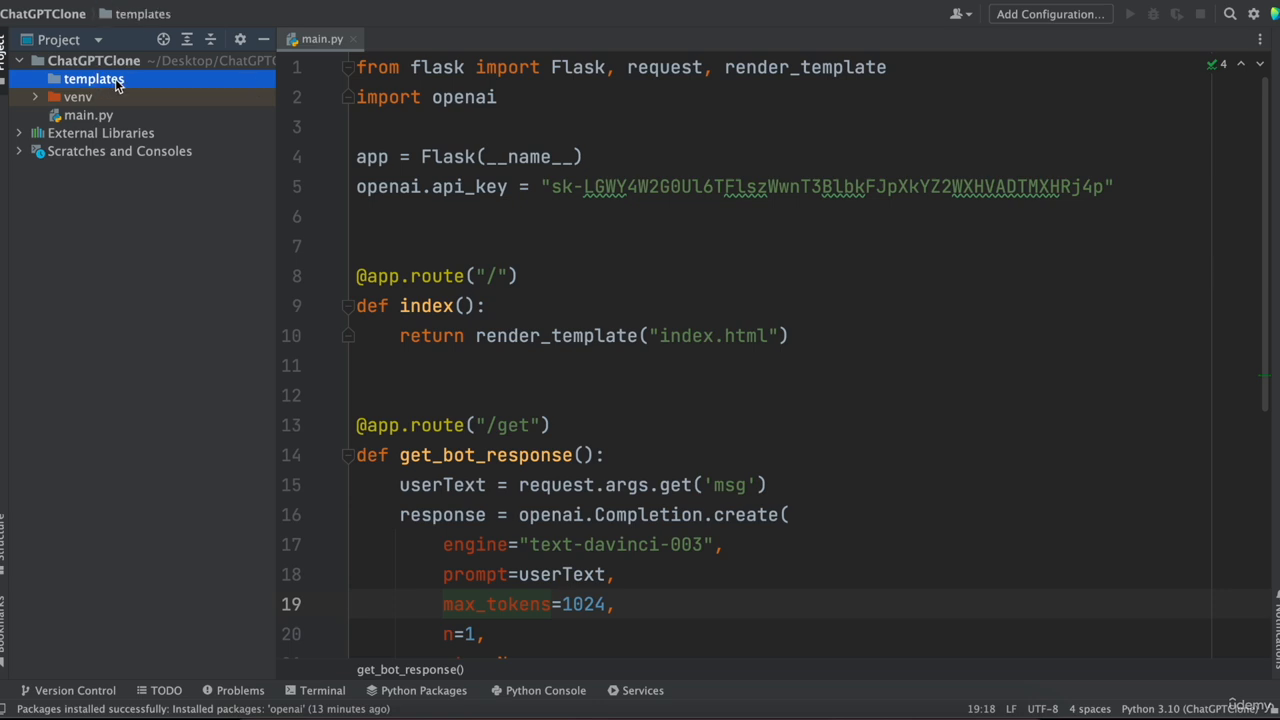
Create index.html as a new HTML file inside the templates folder
right_click(94, 80)
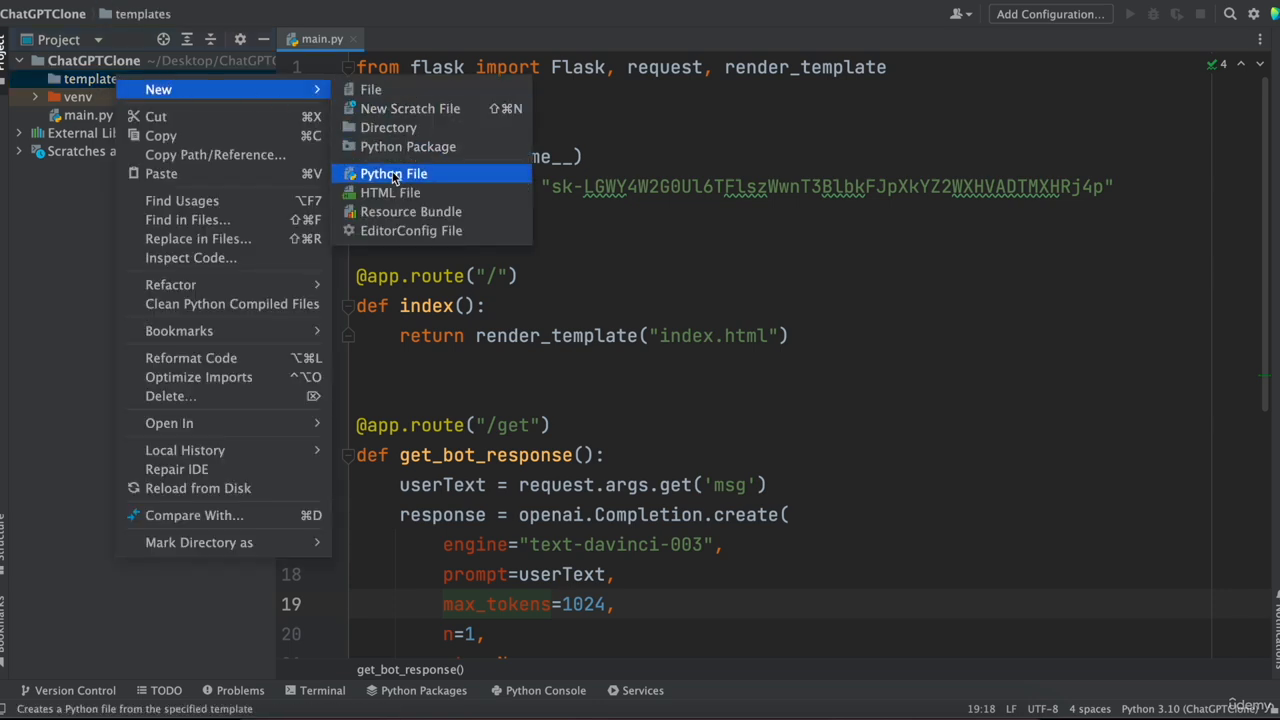
left_click(392, 192)
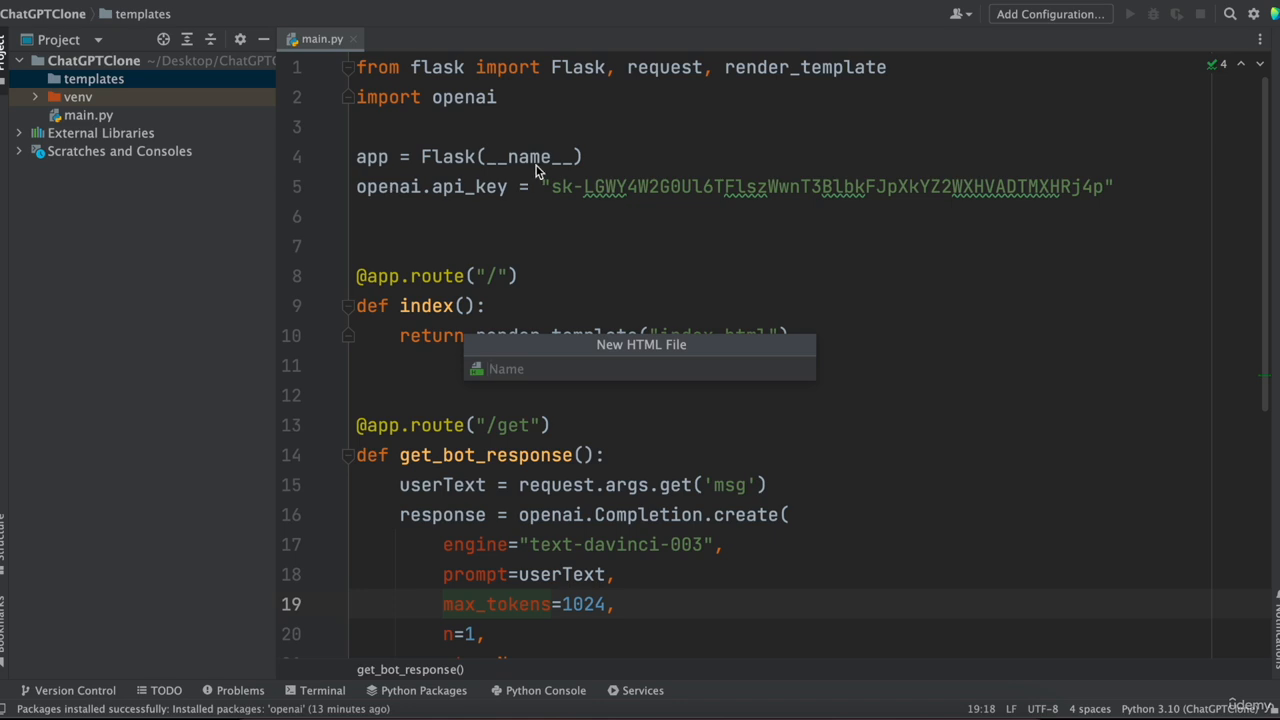
type("index.html")
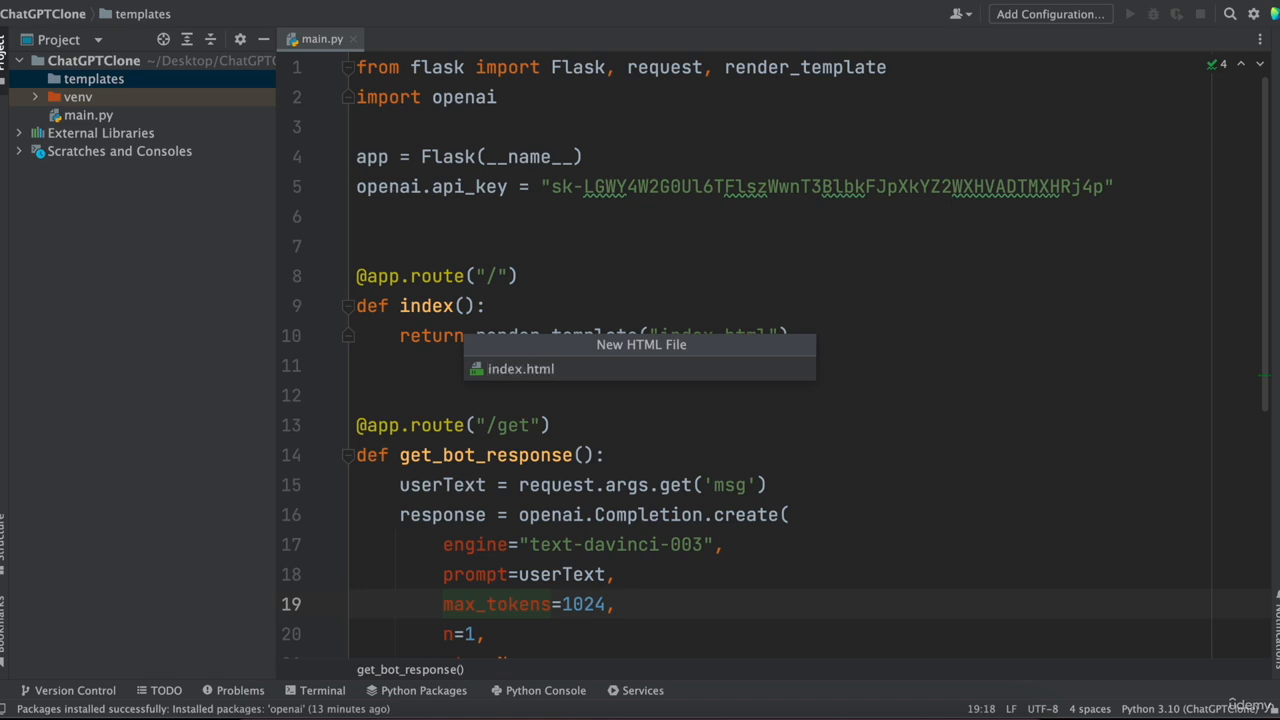
left_click(520, 368)
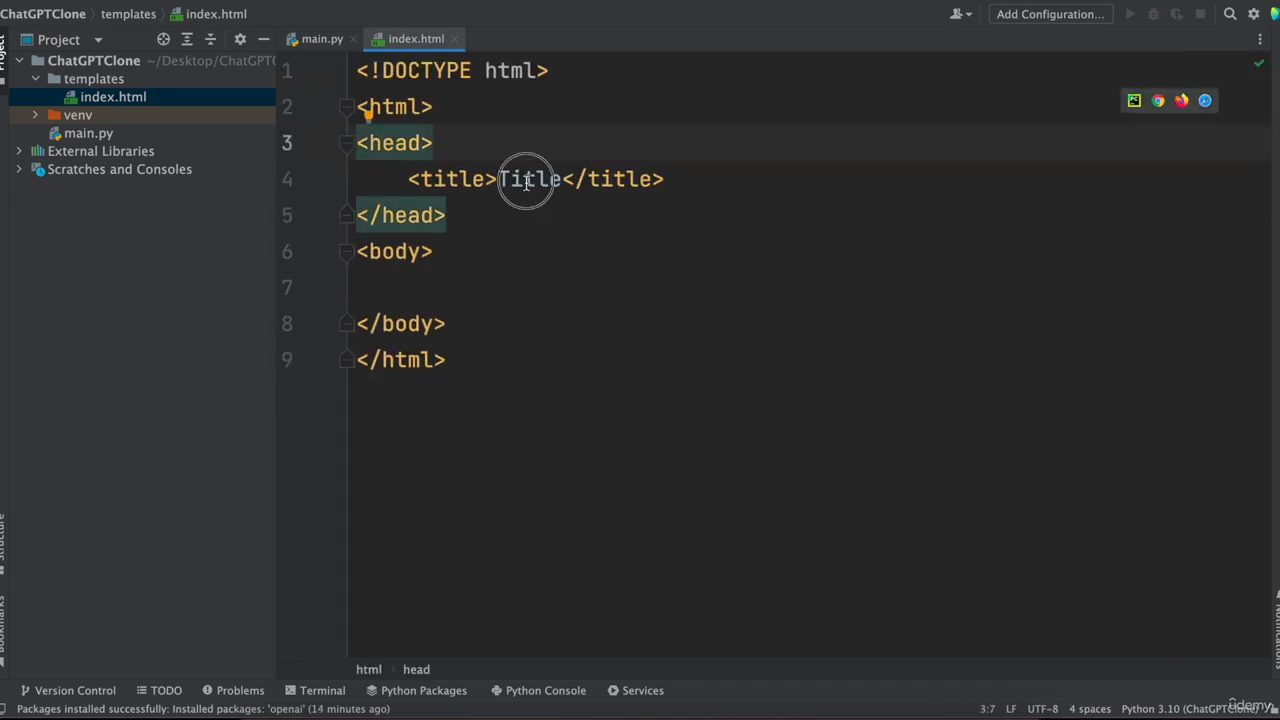
Replace the placeholder page title with 'OpenAI GPT Chat'
double_click(528, 180)
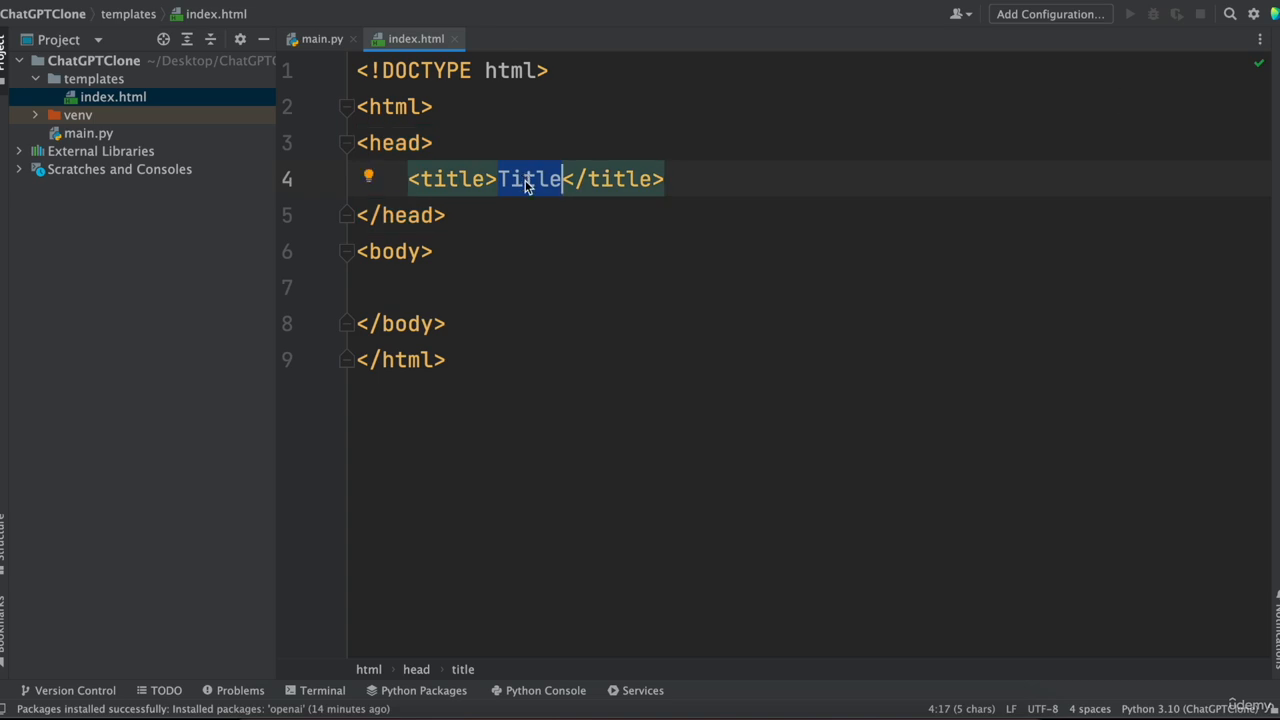
type("OpenAI GPT")
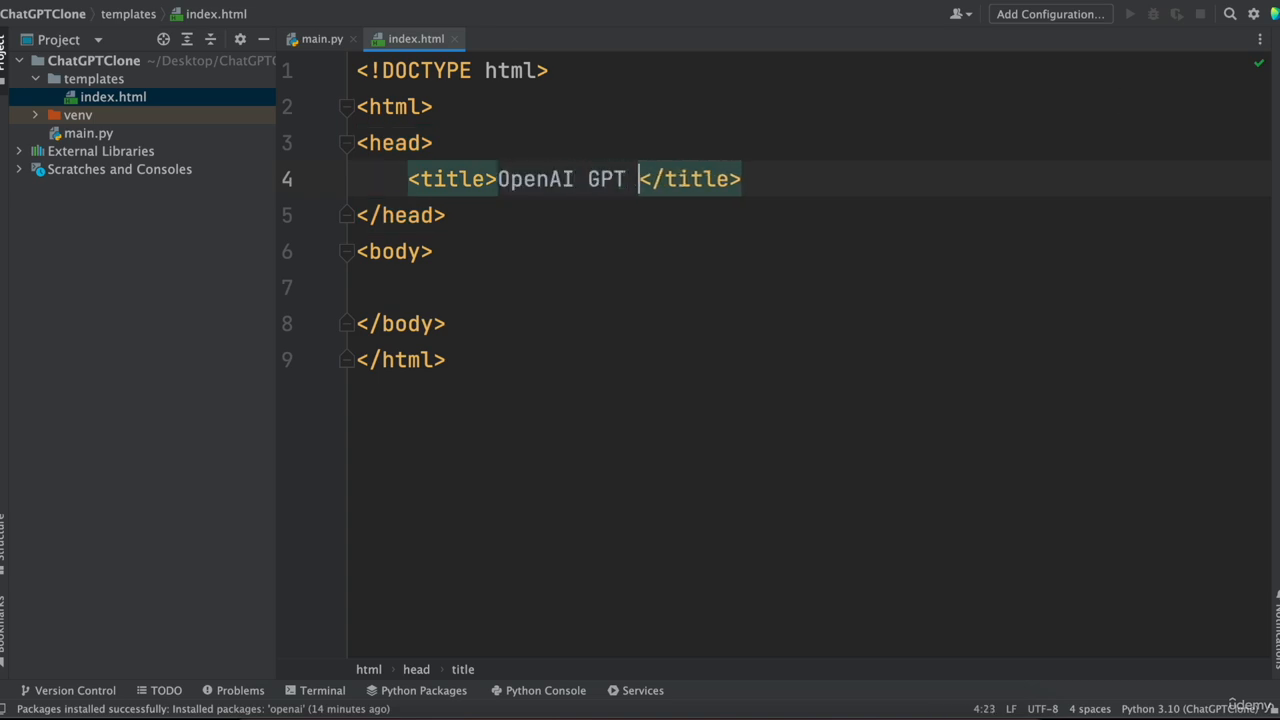
type("Chat")
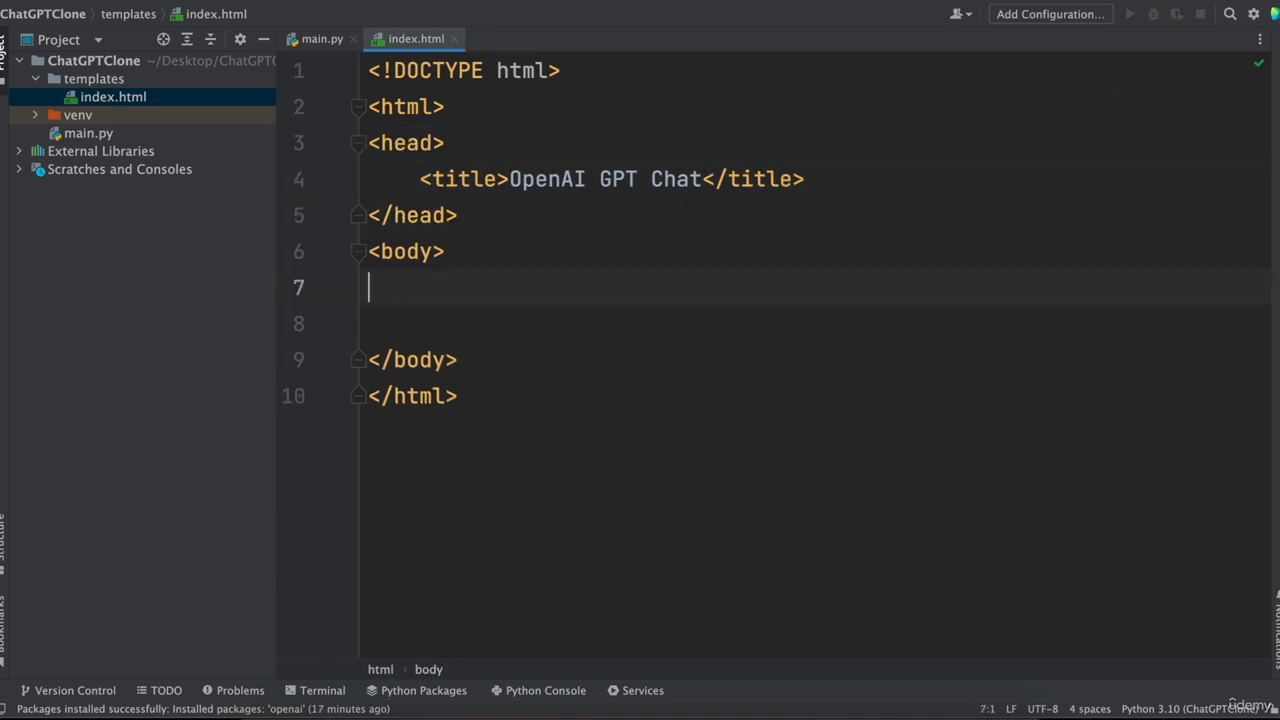
Add div.container in the body with an 'OpenAI GPT Chat' h2 heading, hr and inner div
type("<div>")
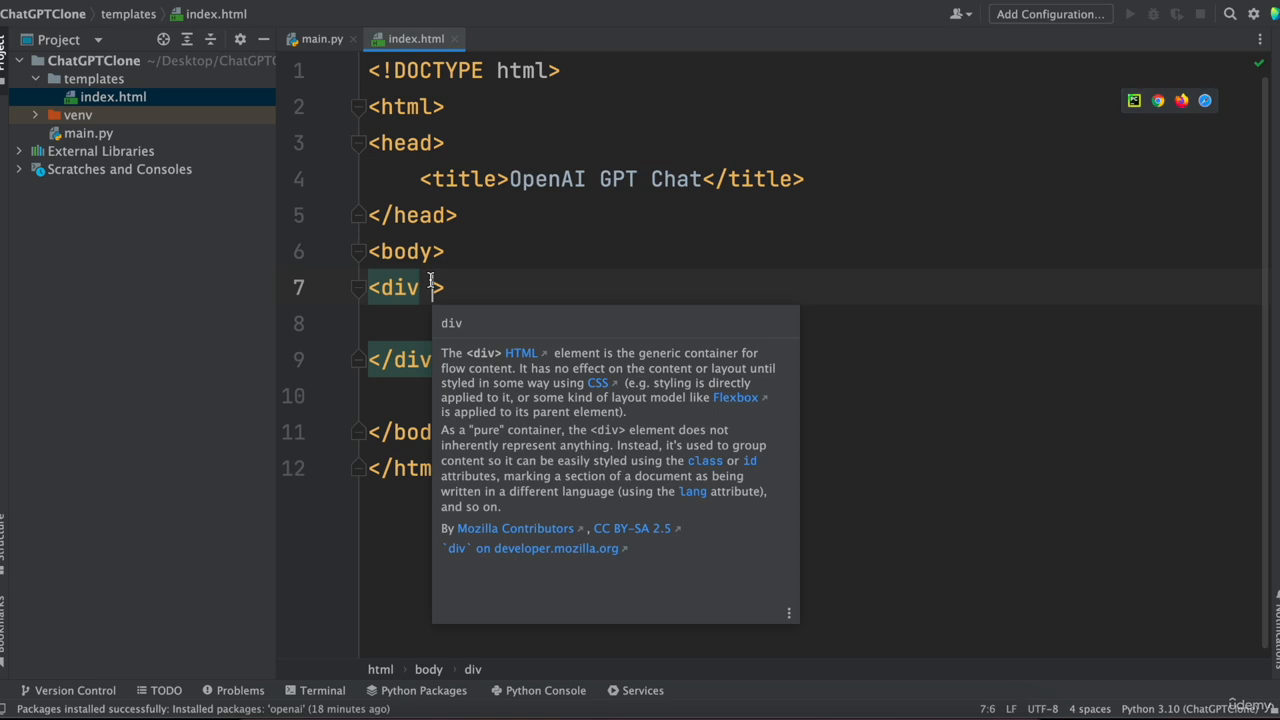
type("class=\"\"")
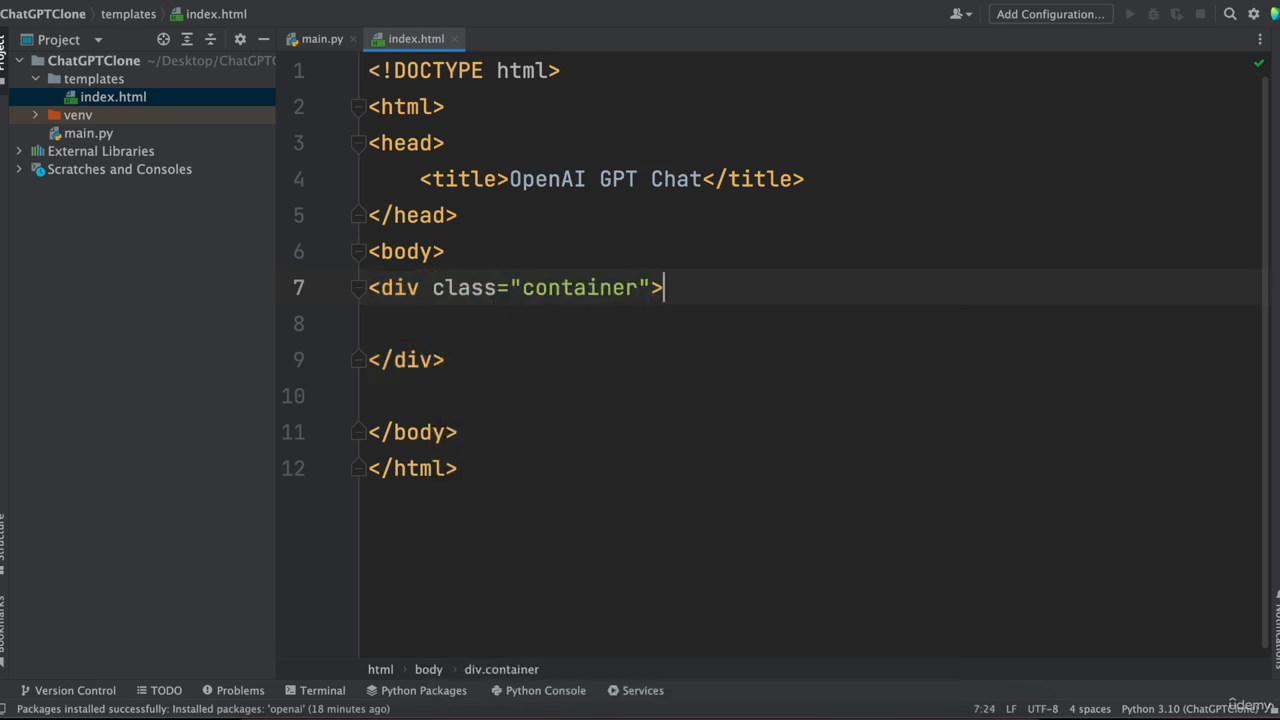
key("enter")
type("<h2></h2>")
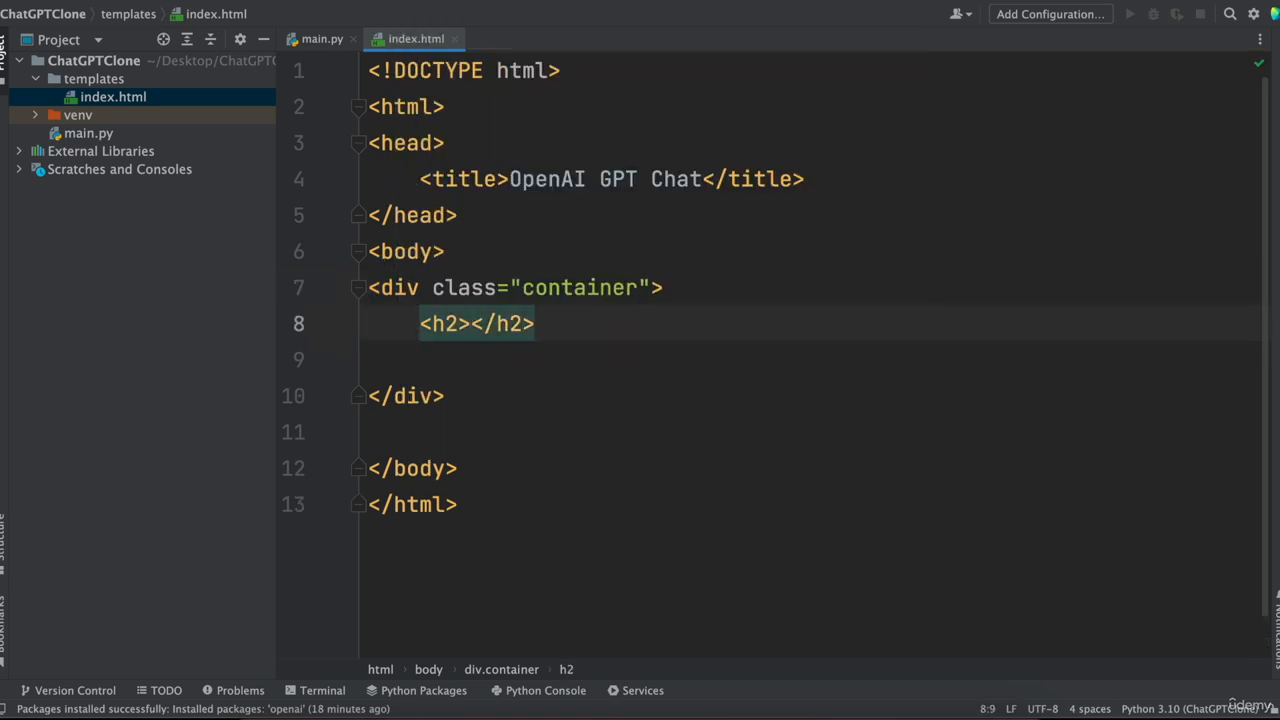
type("OpenAI")
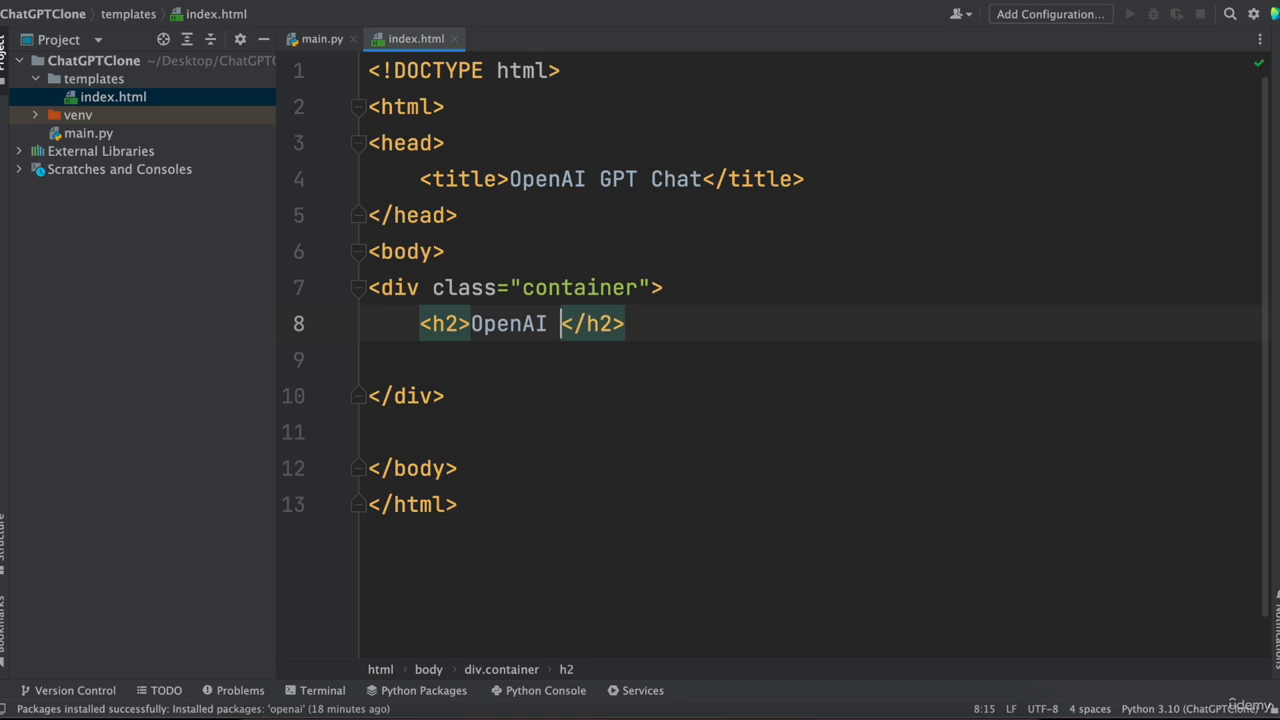
type("GPT Chat")
type("<div >")
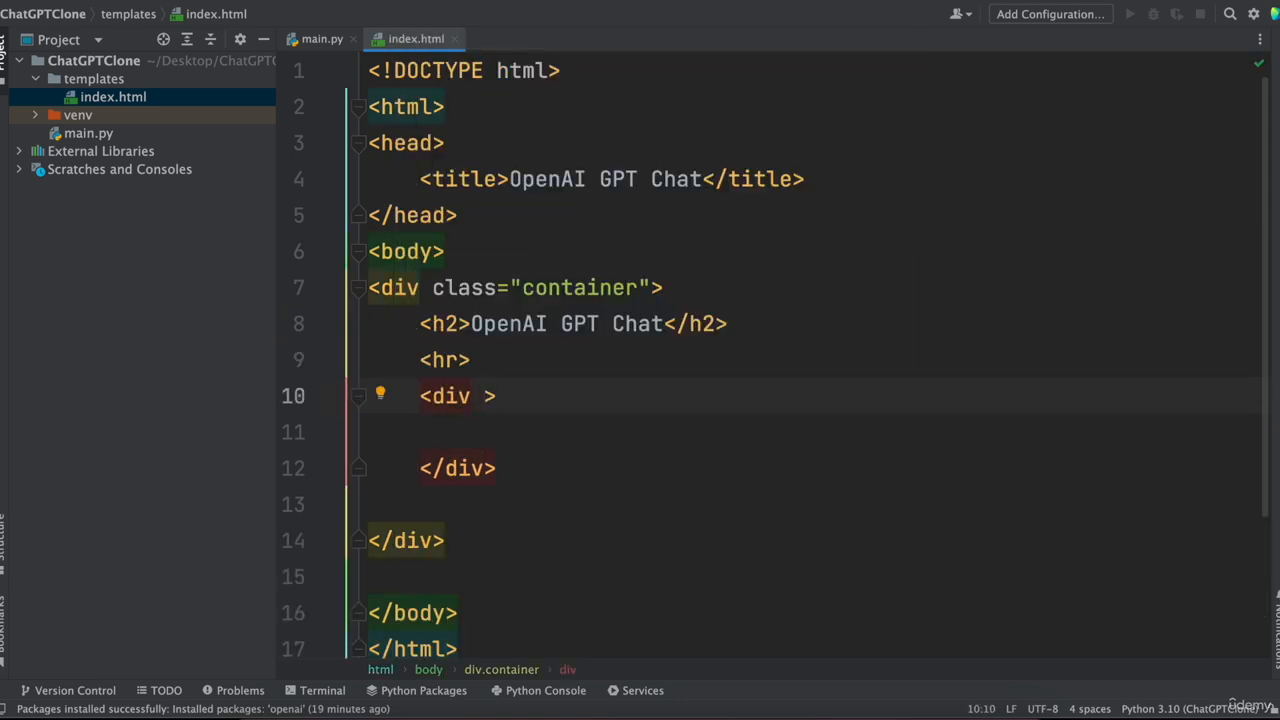
Make the inner div a 'panel panel-default' with a 'Chat Messages' panel-heading div
type("class=\"\"")
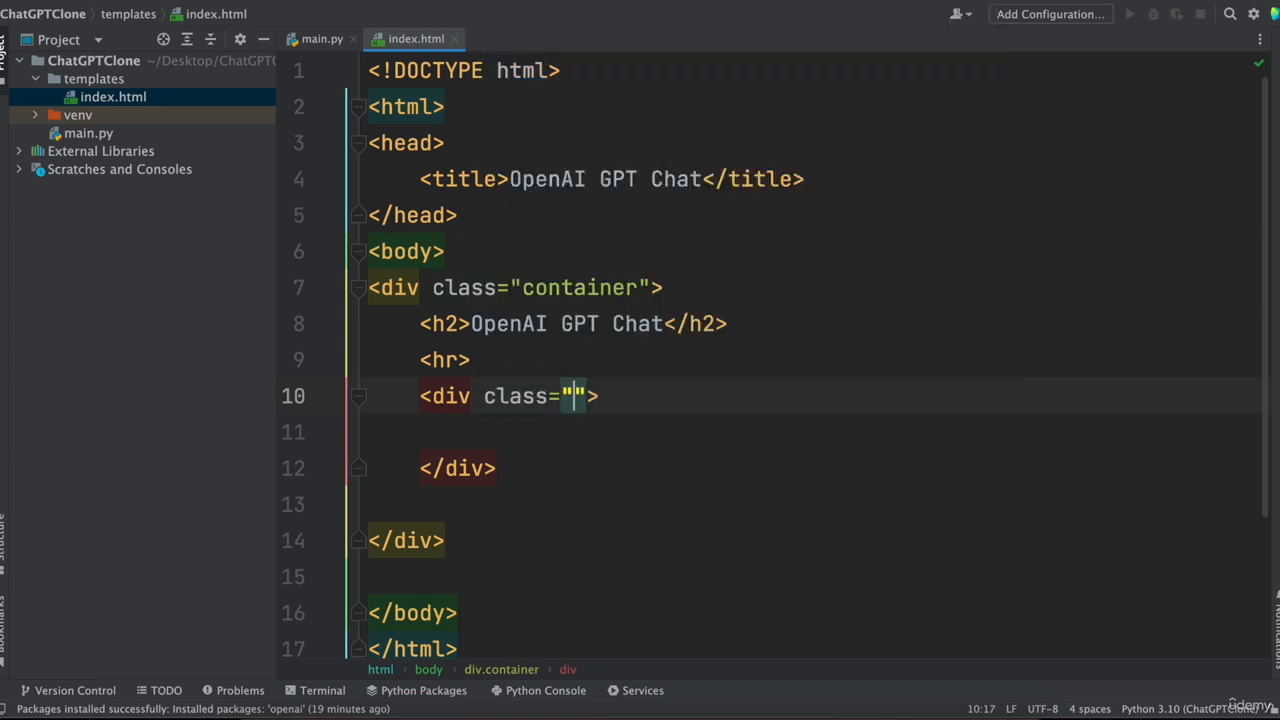
type("panel panel")
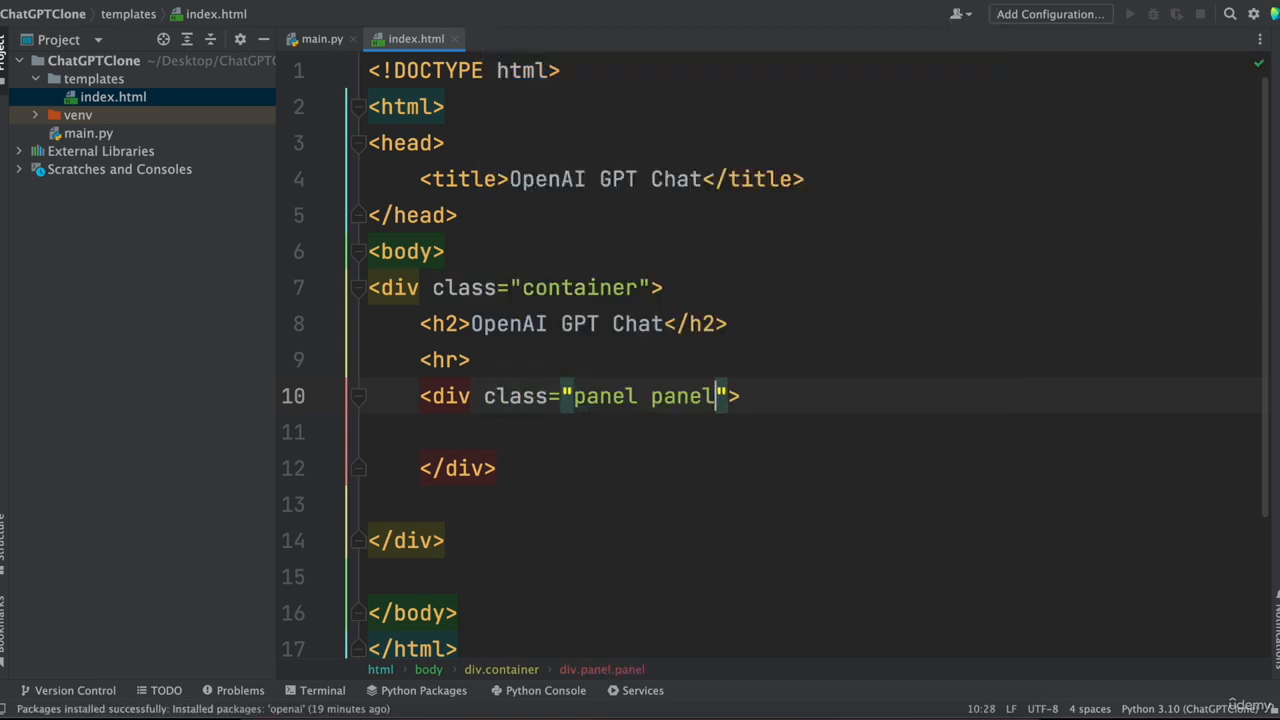
type("-default")
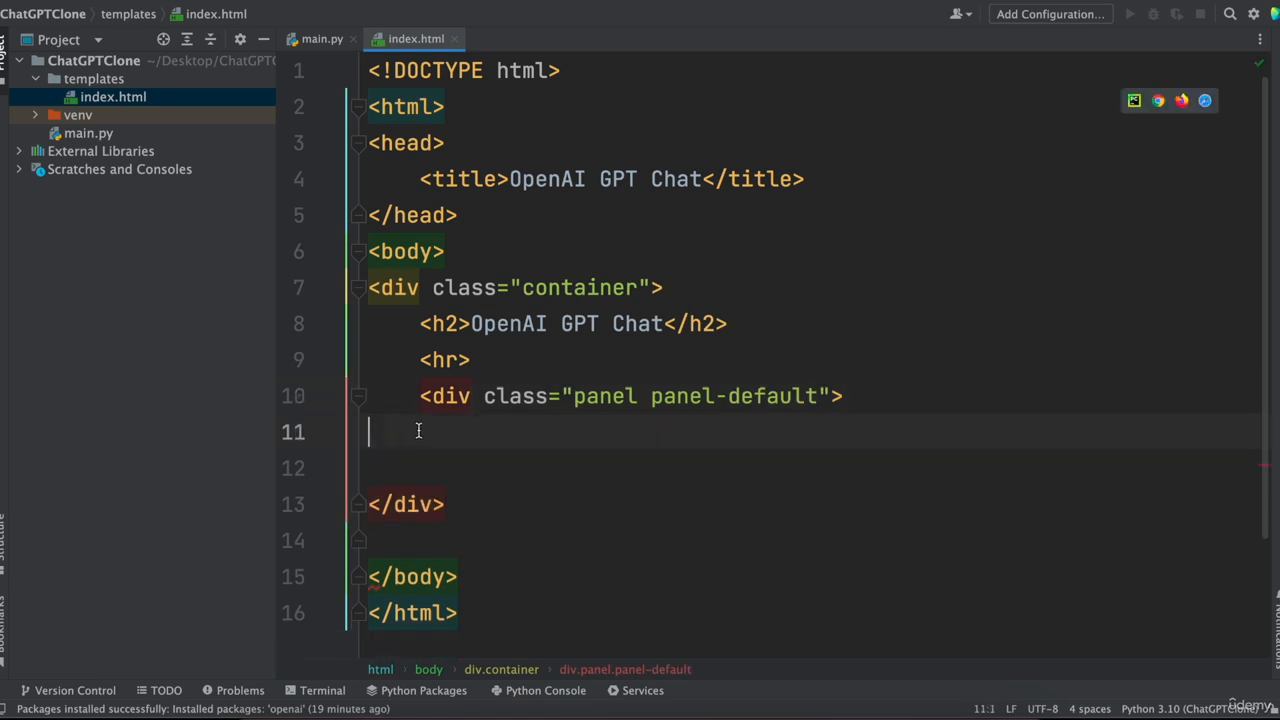
type("div class=\"\"></div>")
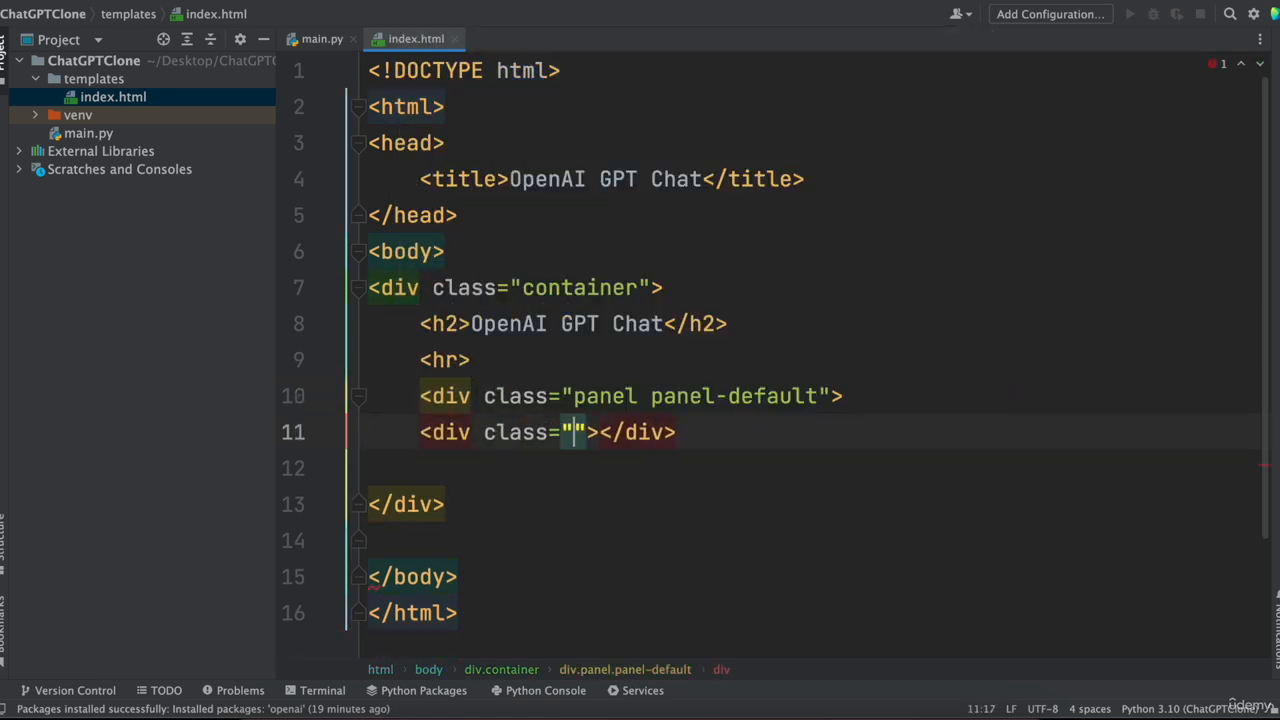
type("panel")
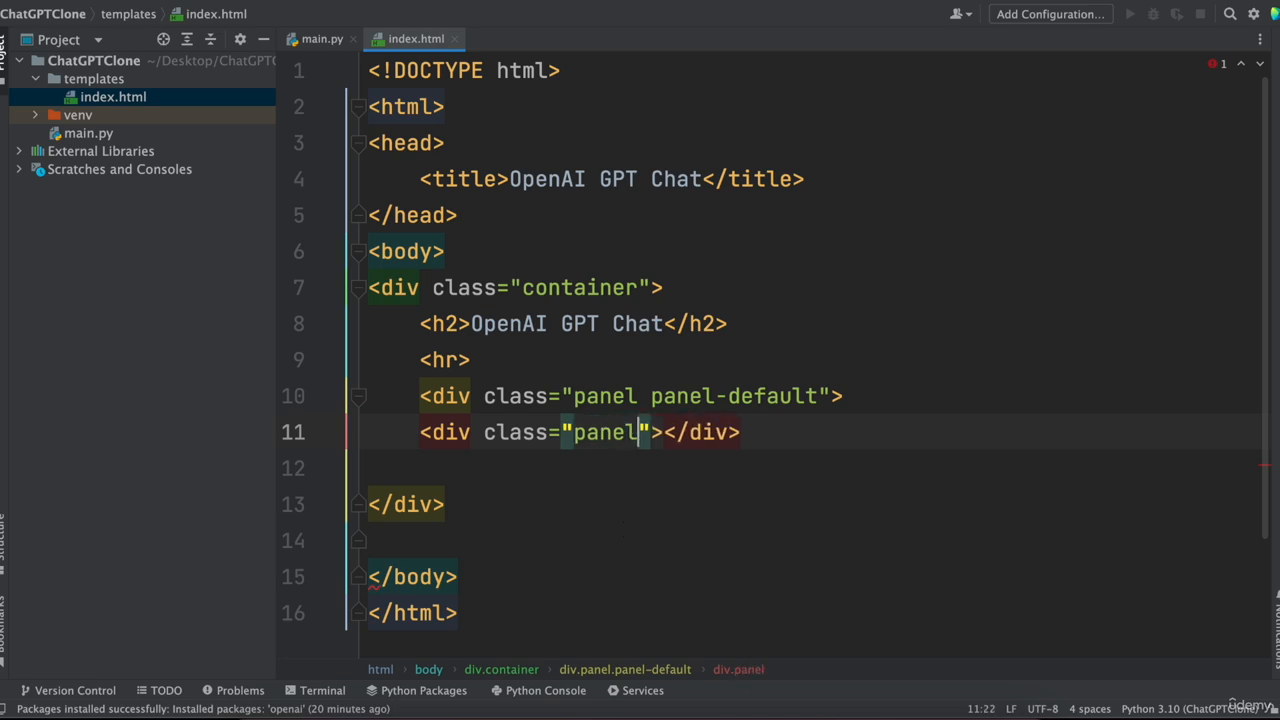
type("-heading")
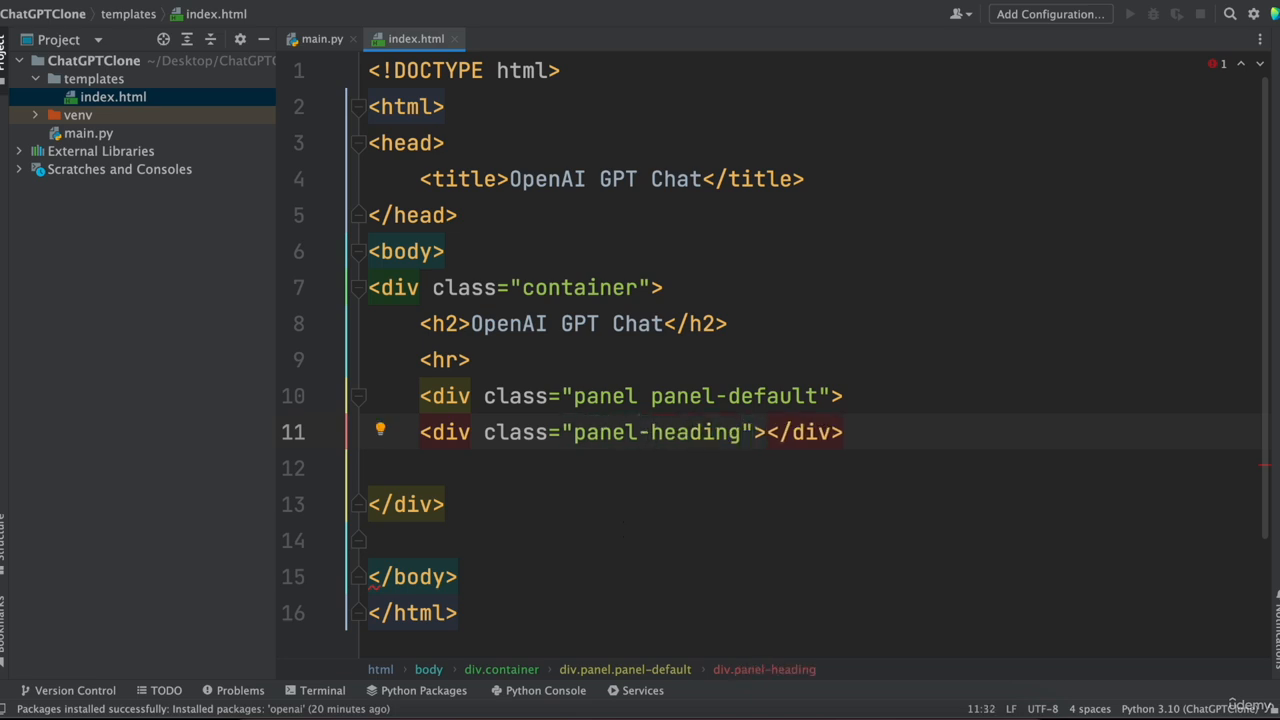
type("Chat Messages")
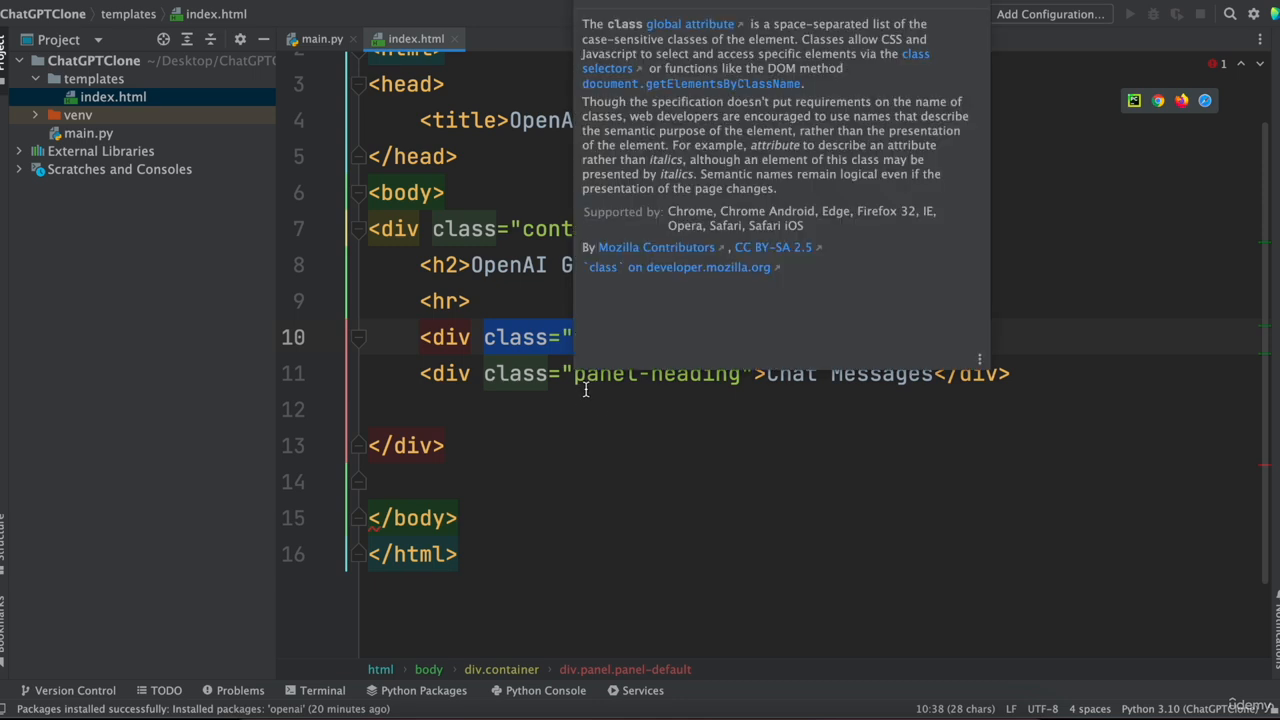
left_click(570, 374)
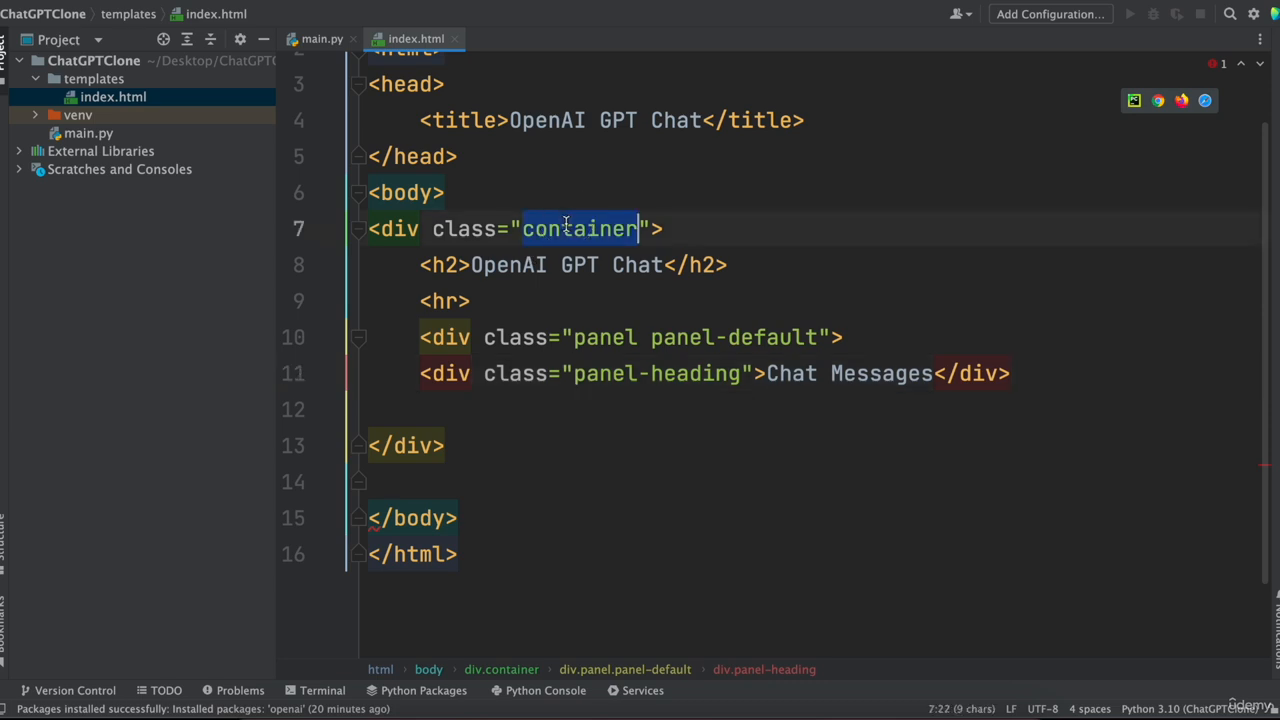
left_click(692, 408)
type("<div class=\"\"></div>")
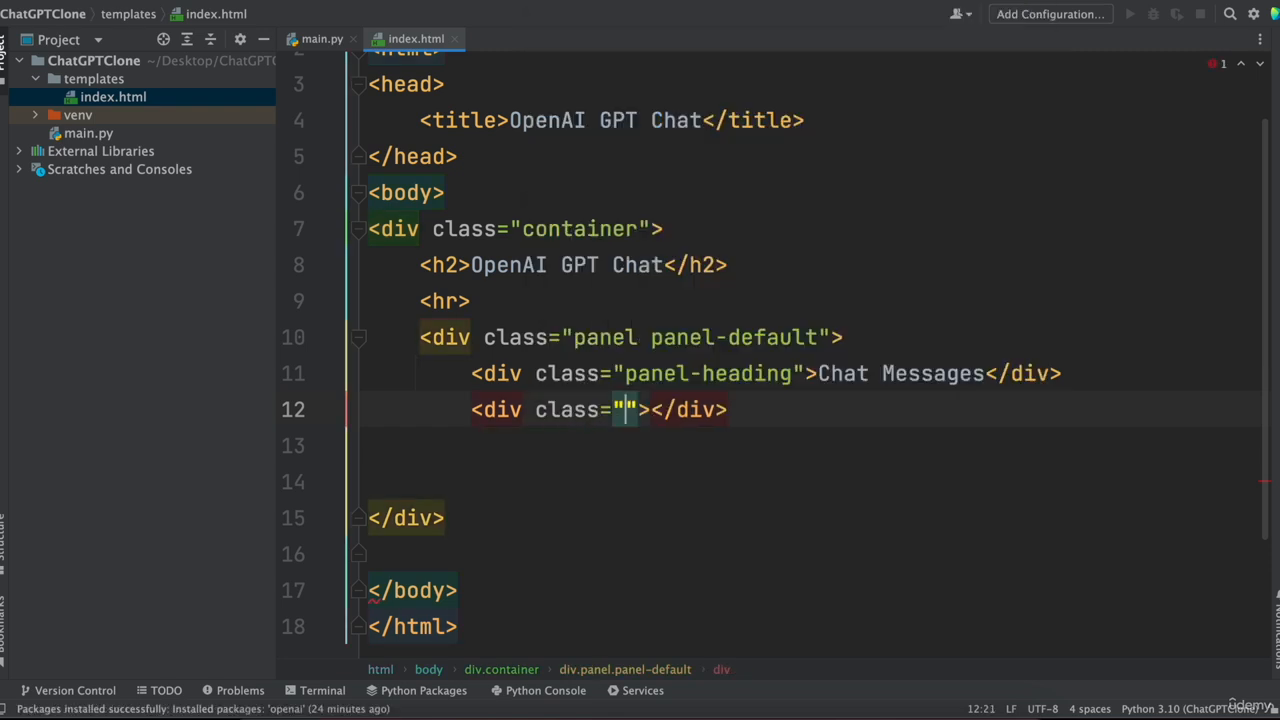
Add a panel-body div with id 'chat' holding a ul.list-group, then start a line below the panel
type("panel")
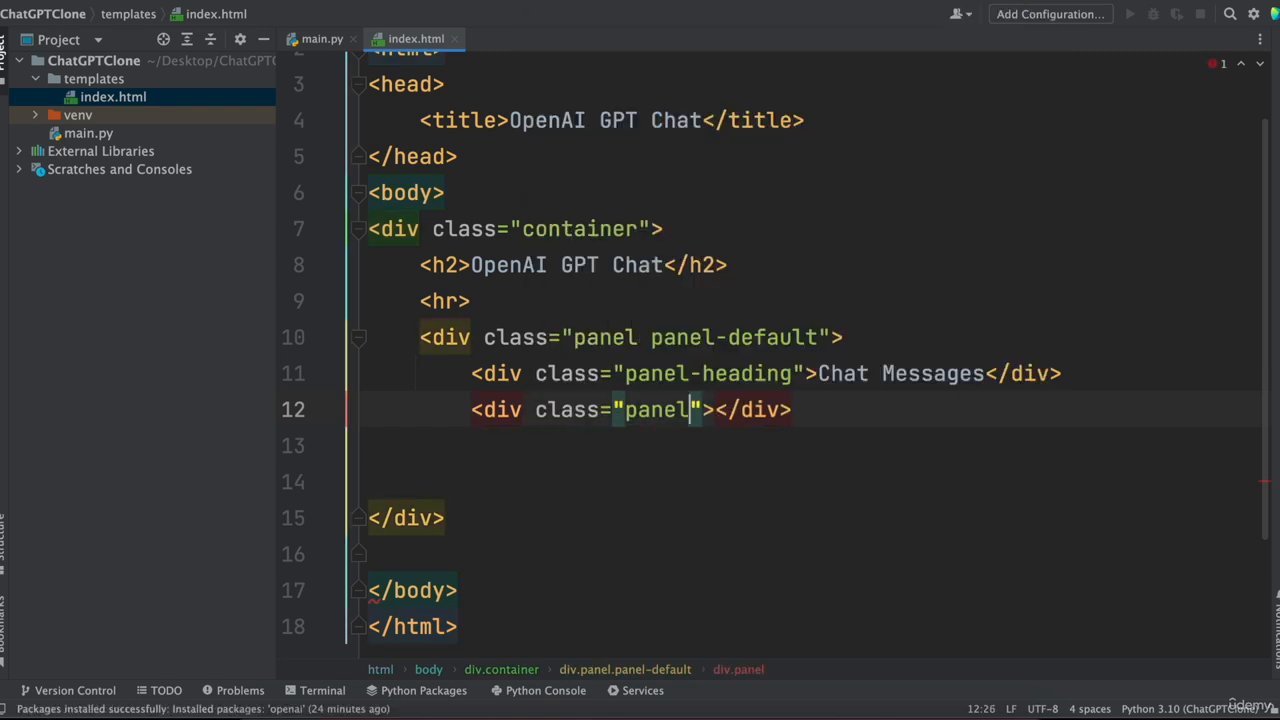
type("-body")
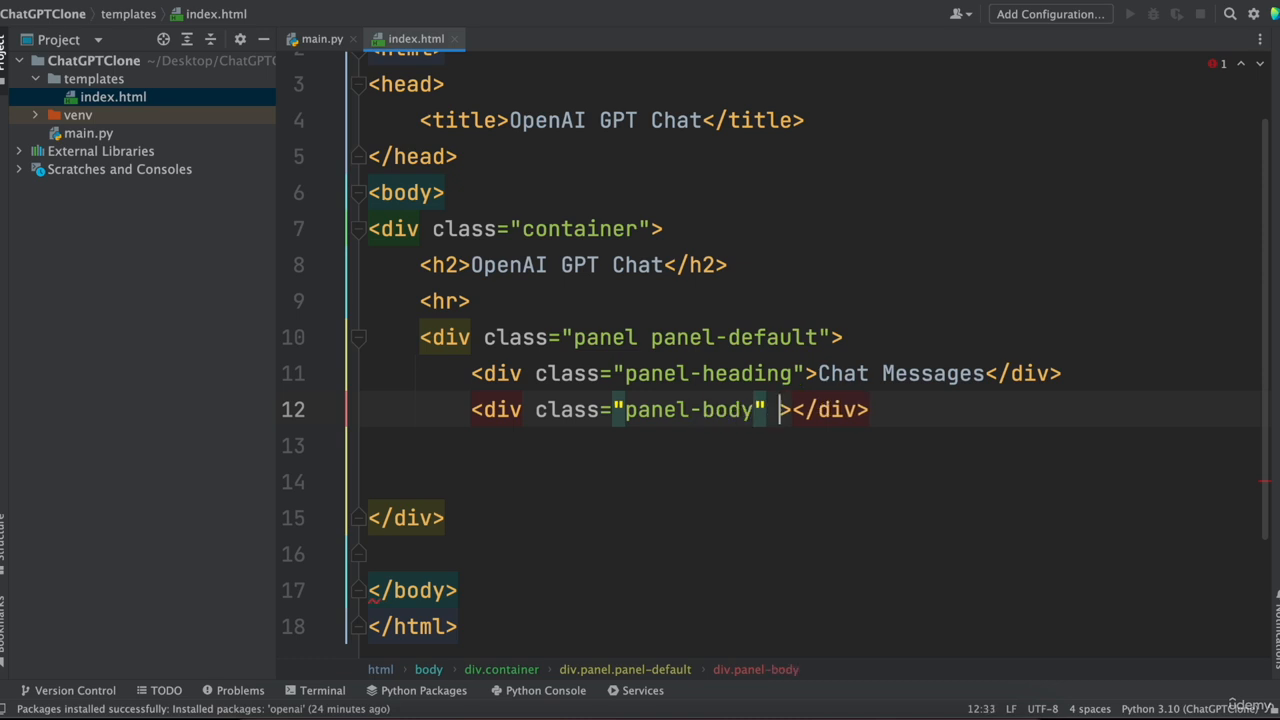
type("id=\"\"")
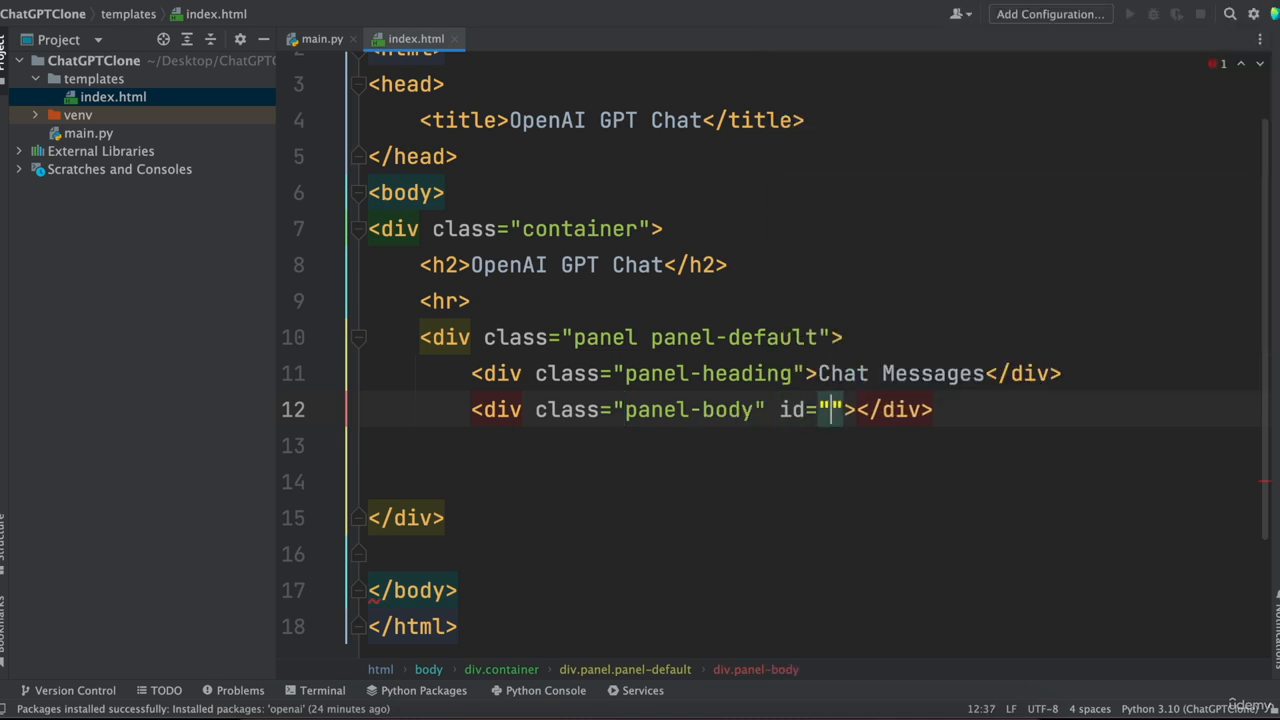
type("chat")
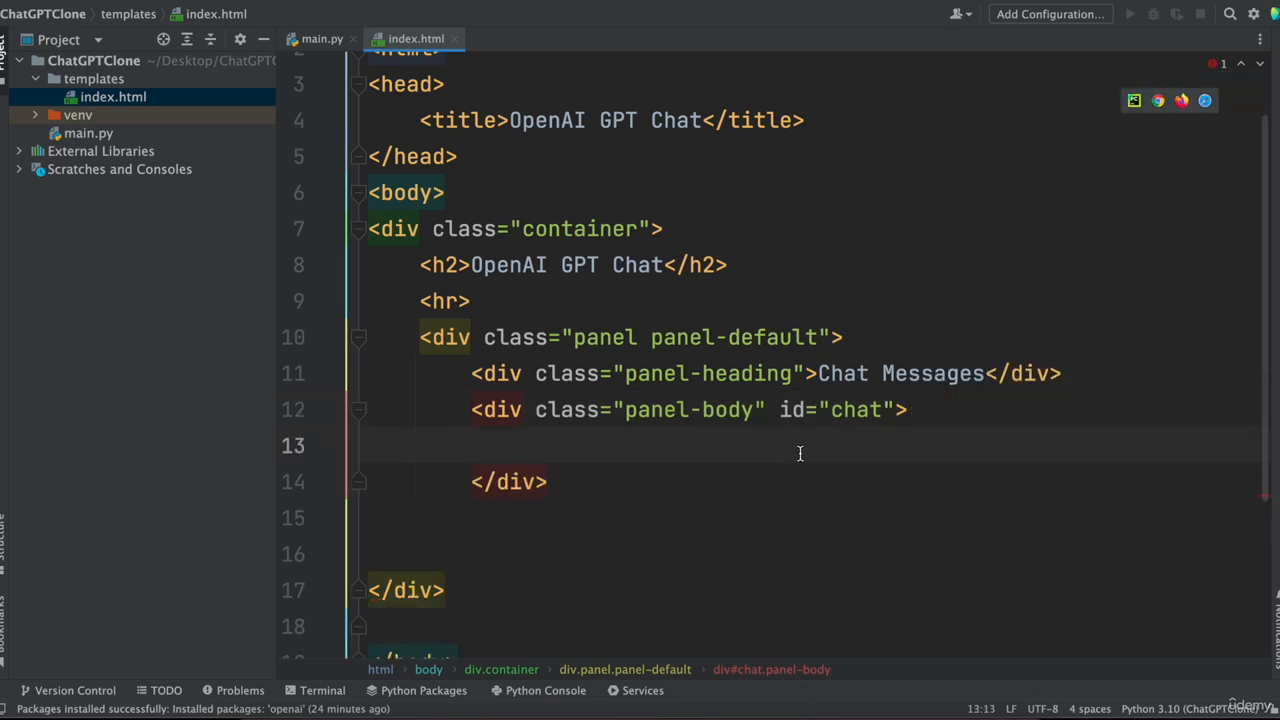
type("ul class=\"\"></ul>")
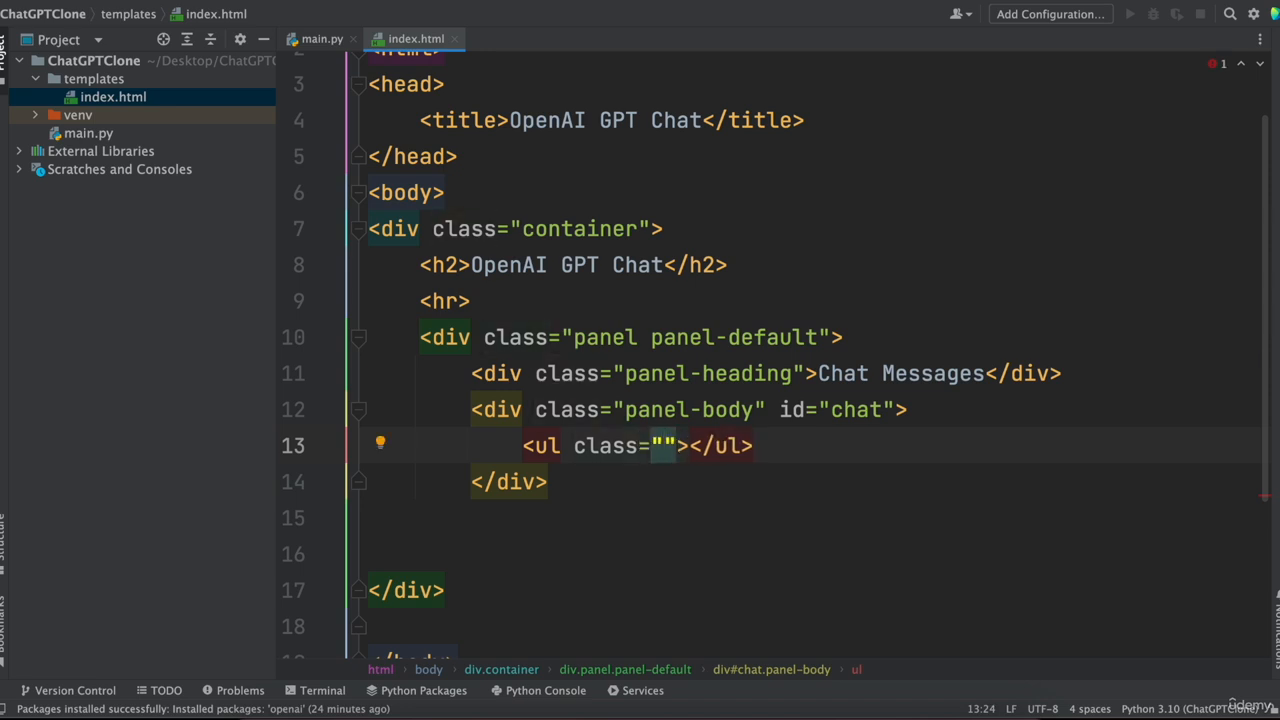
type("list-group")
left_click(814, 518)
type("</div>")
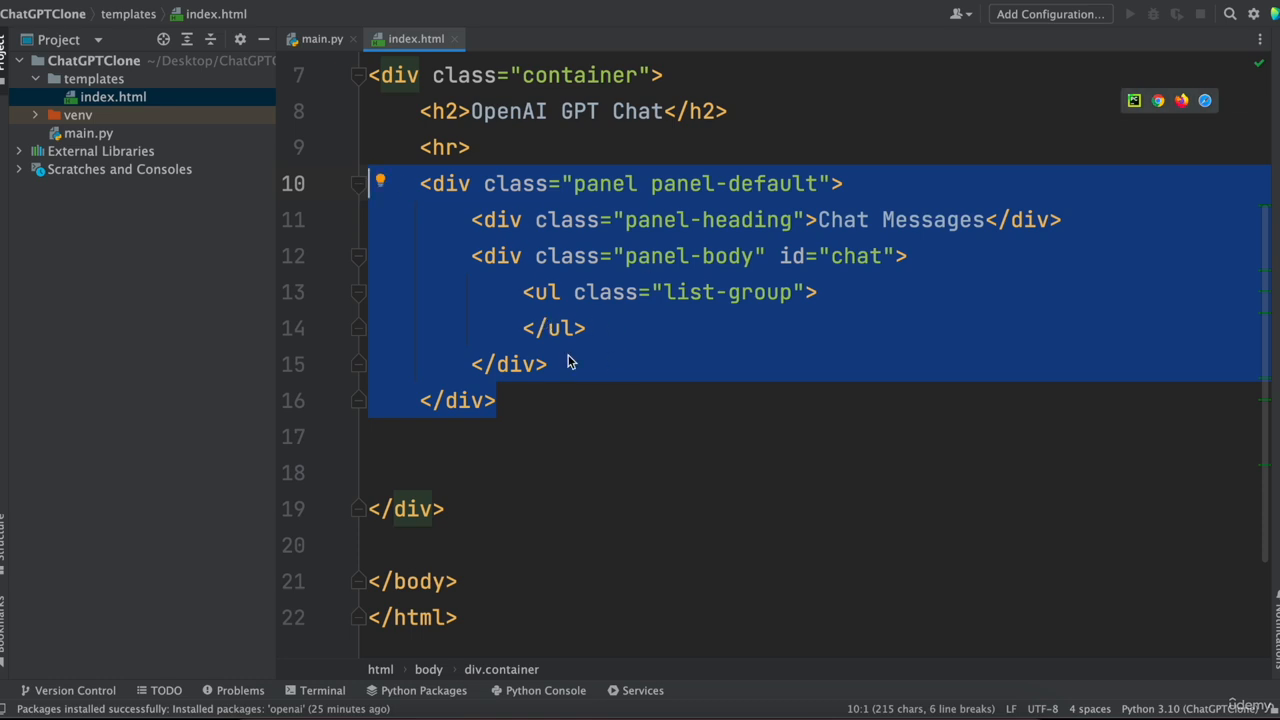
left_click(496, 400)
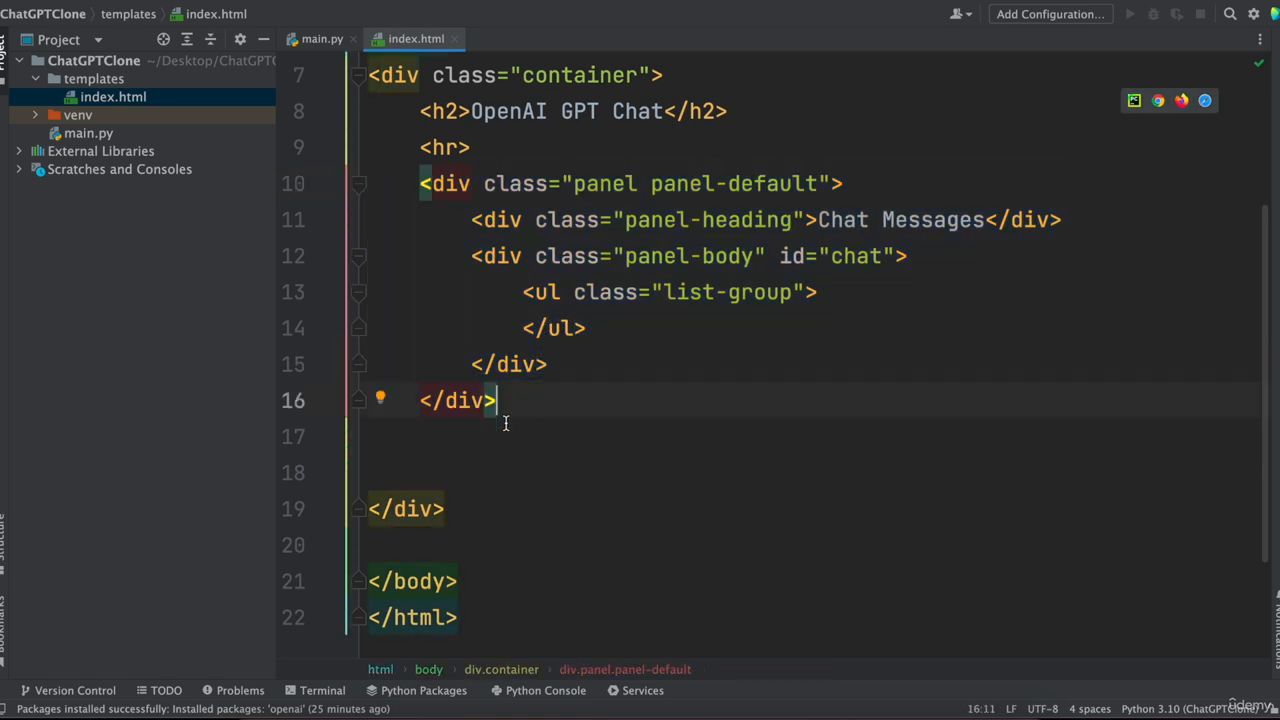
key("enter")
type("<div ></div>")
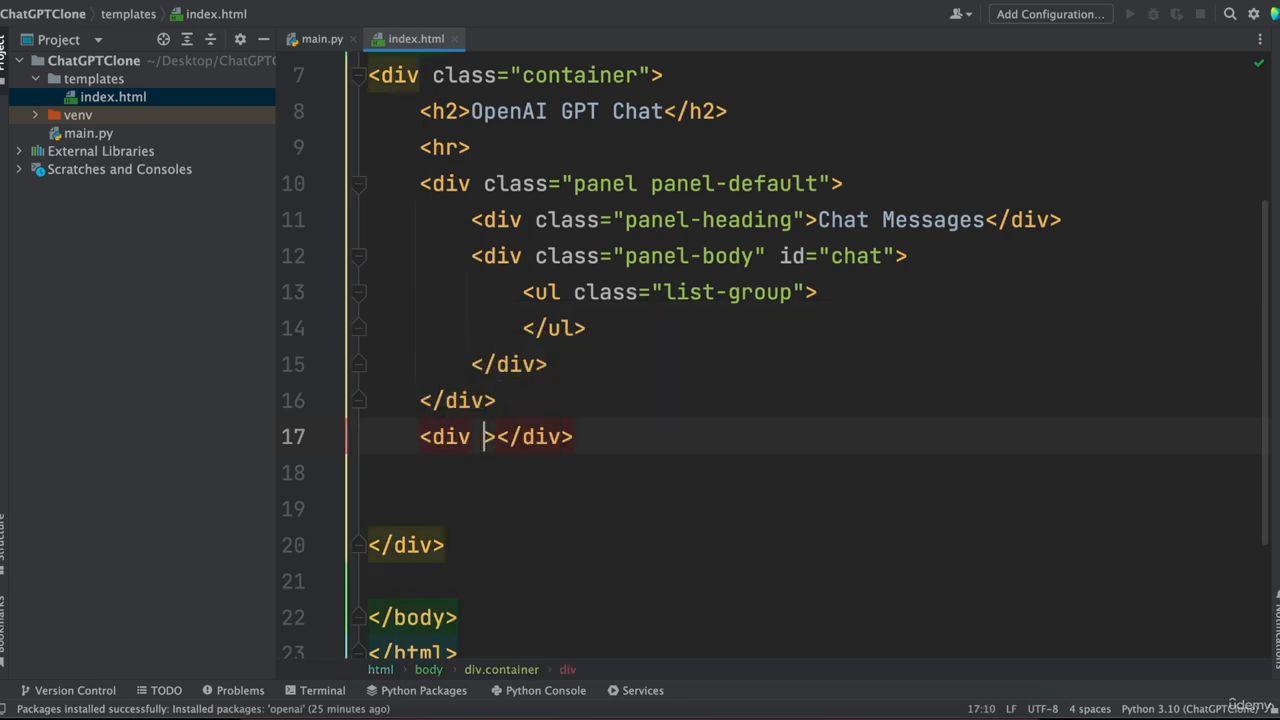
Add div.input-group containing a text input with id 'userInput'
type("class=\"\"")
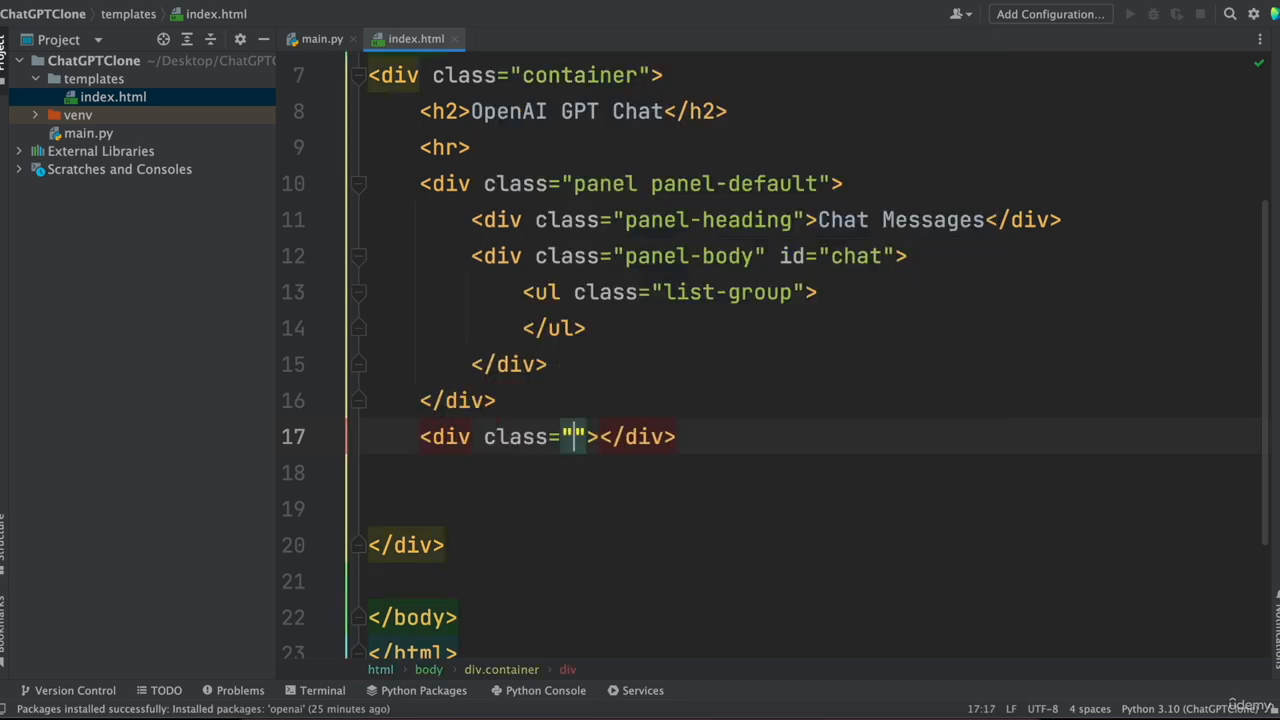
type("input-group")
left_click(812, 472)
type("<input type=\"\">")
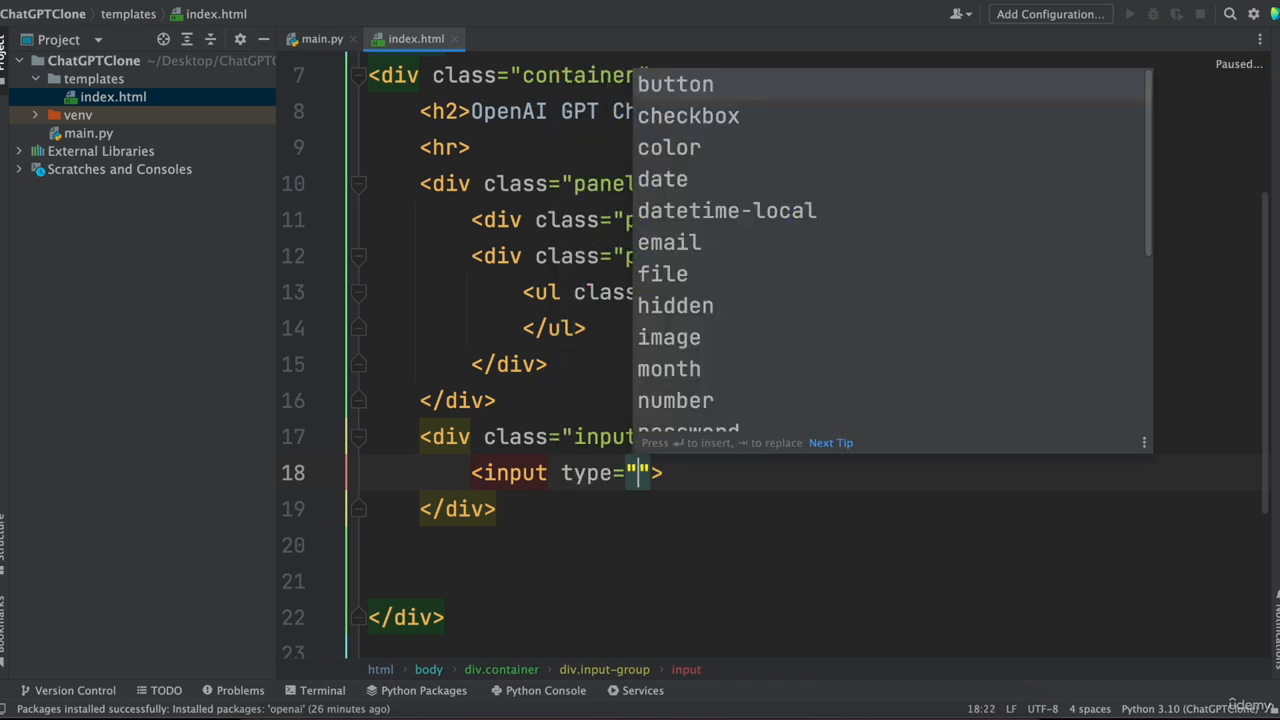
type("text")
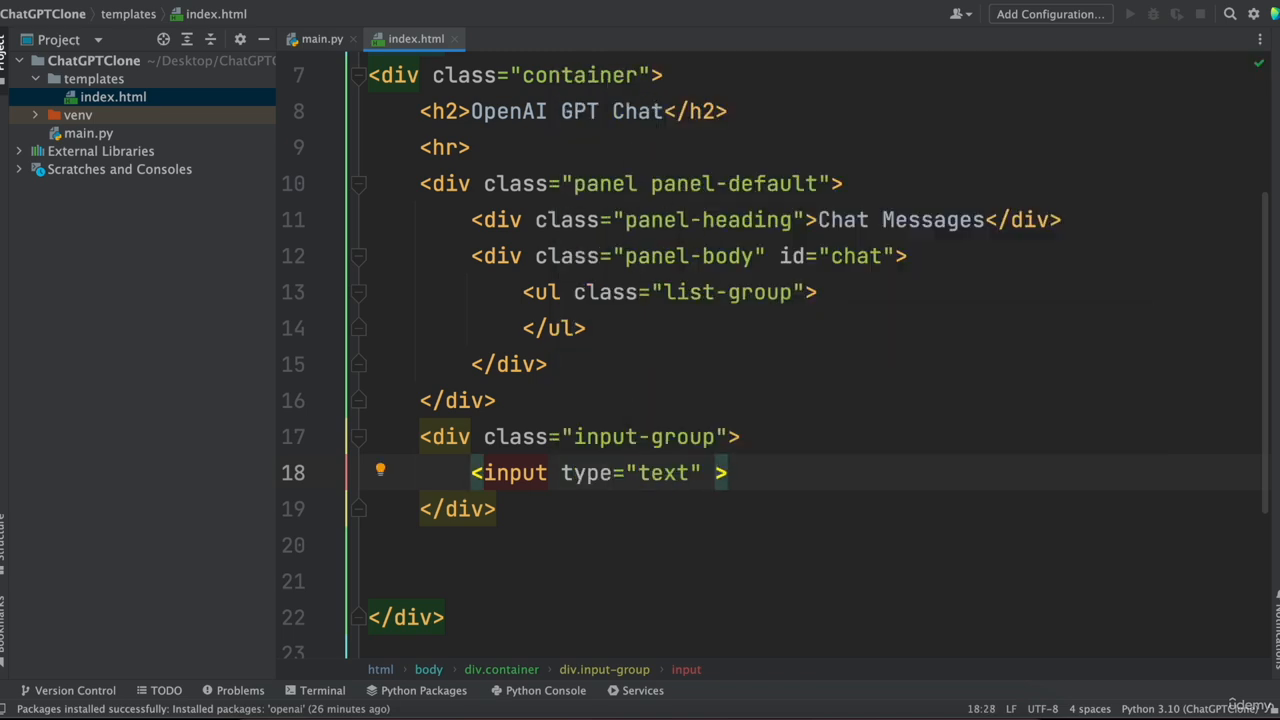
type("id=\"\"")
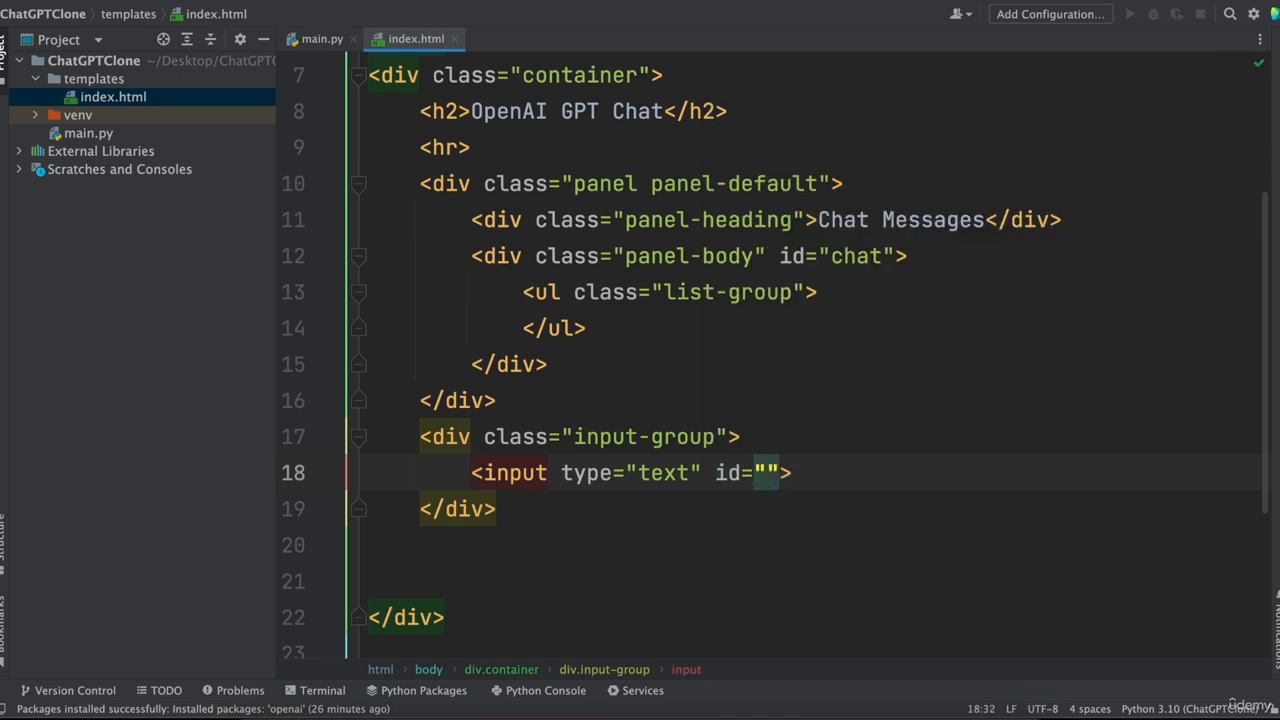
type("userInput")
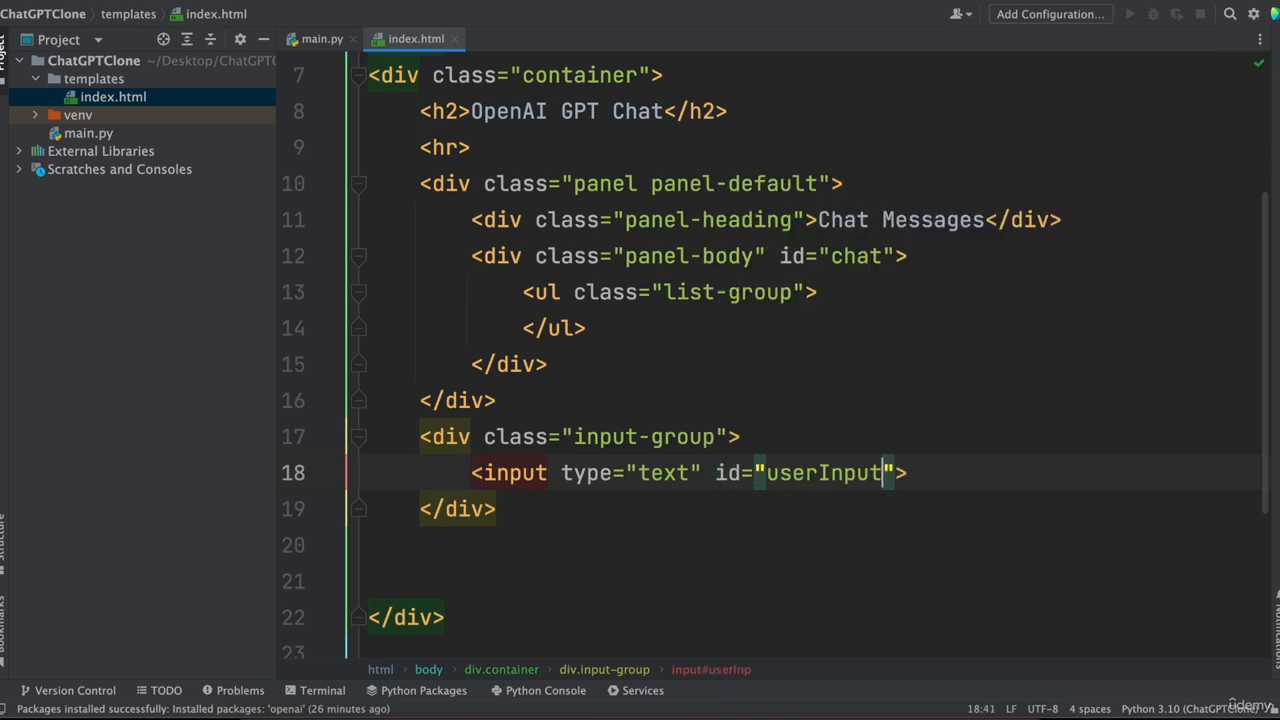
type("class=\"\"")
type("<span ></span>")
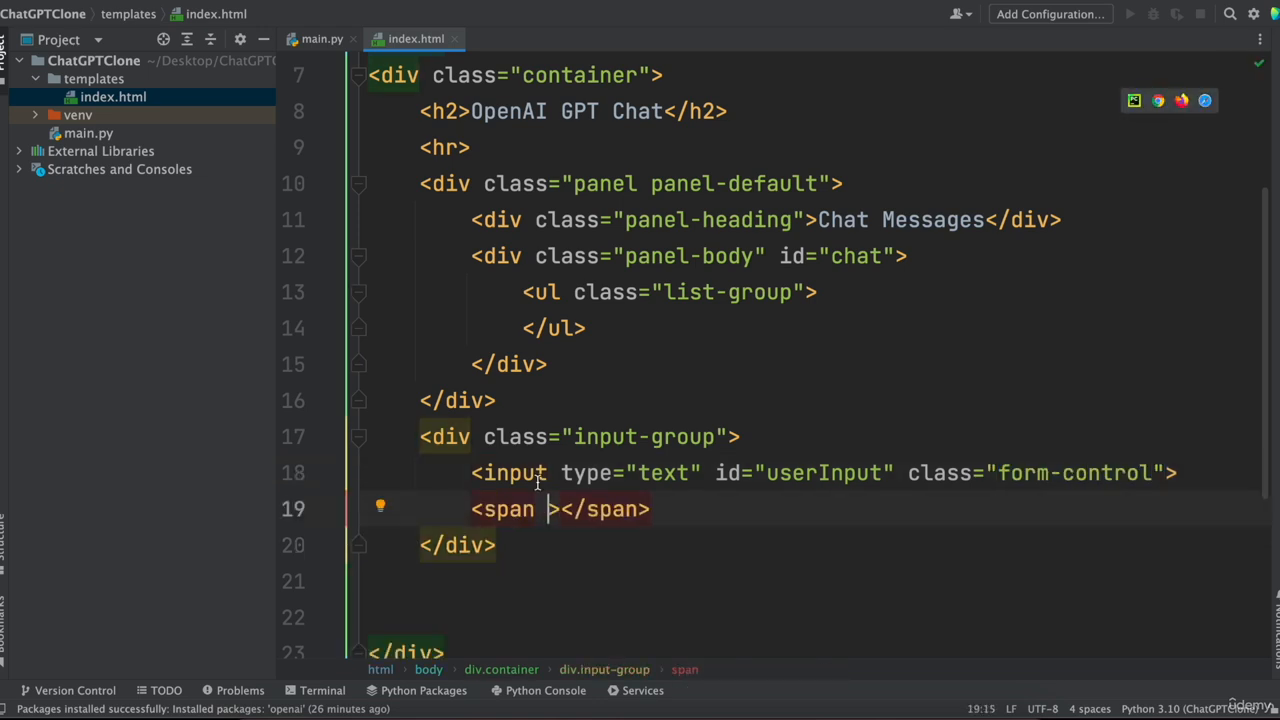
mouse_move(544, 542)
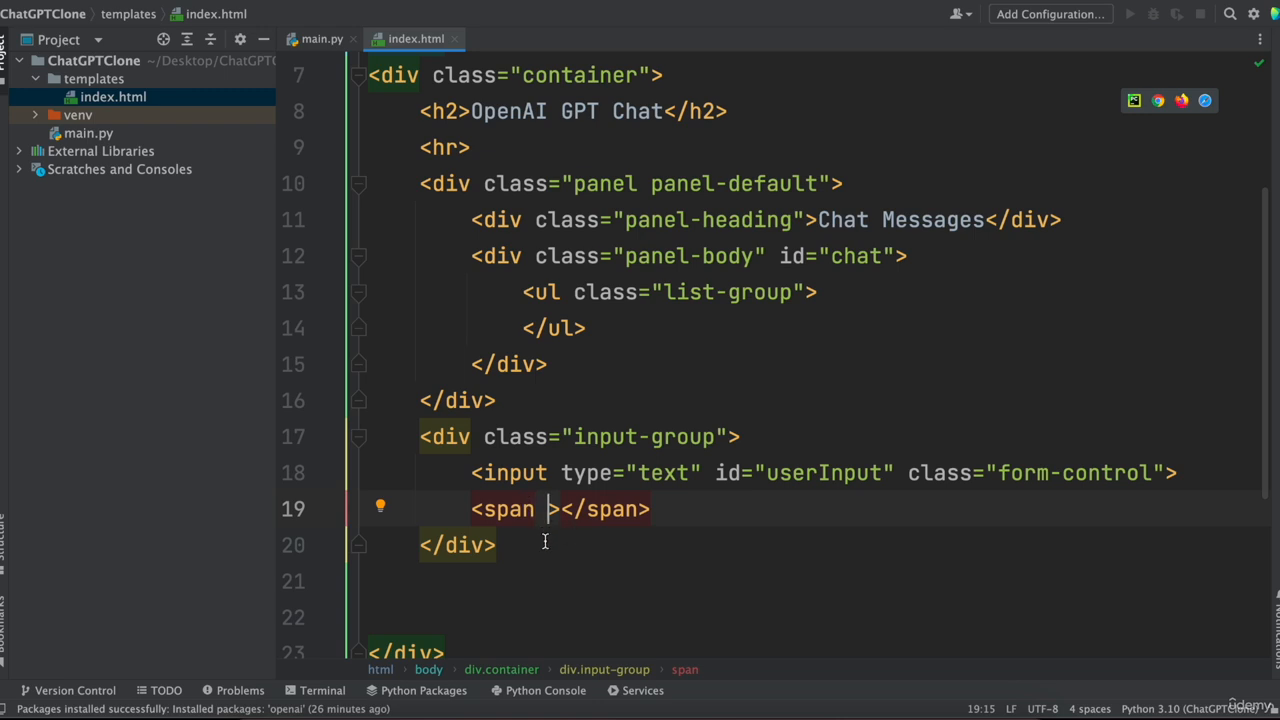
Add span.input-group-btn holding a 'btn btn-default' button with id 'submit' labelled Submit
type("class=\"\"")
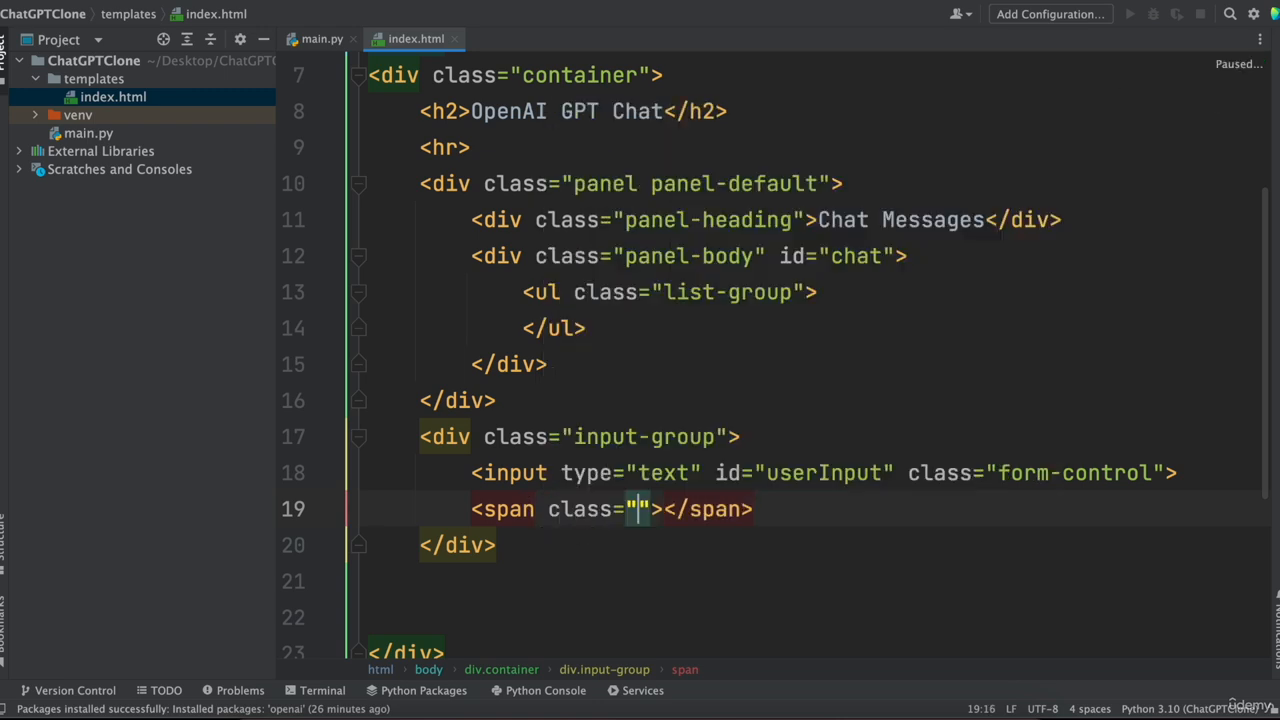
type("input-group-")
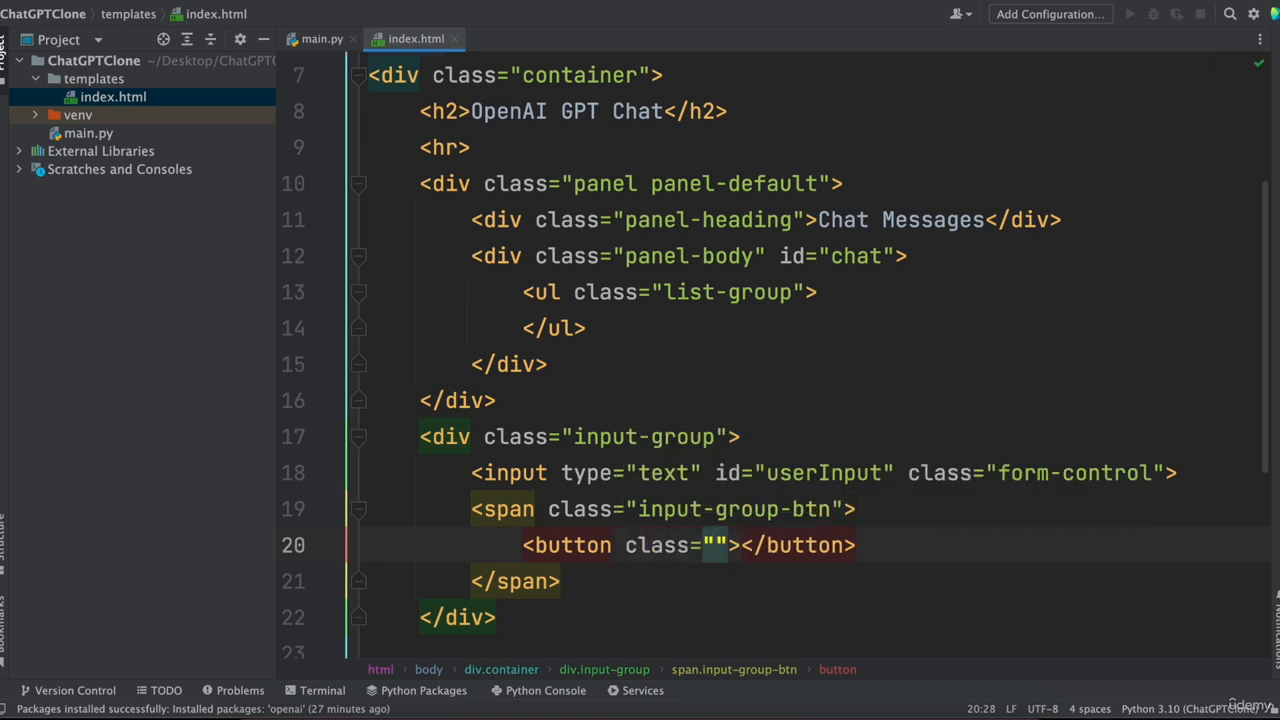
type("btn")
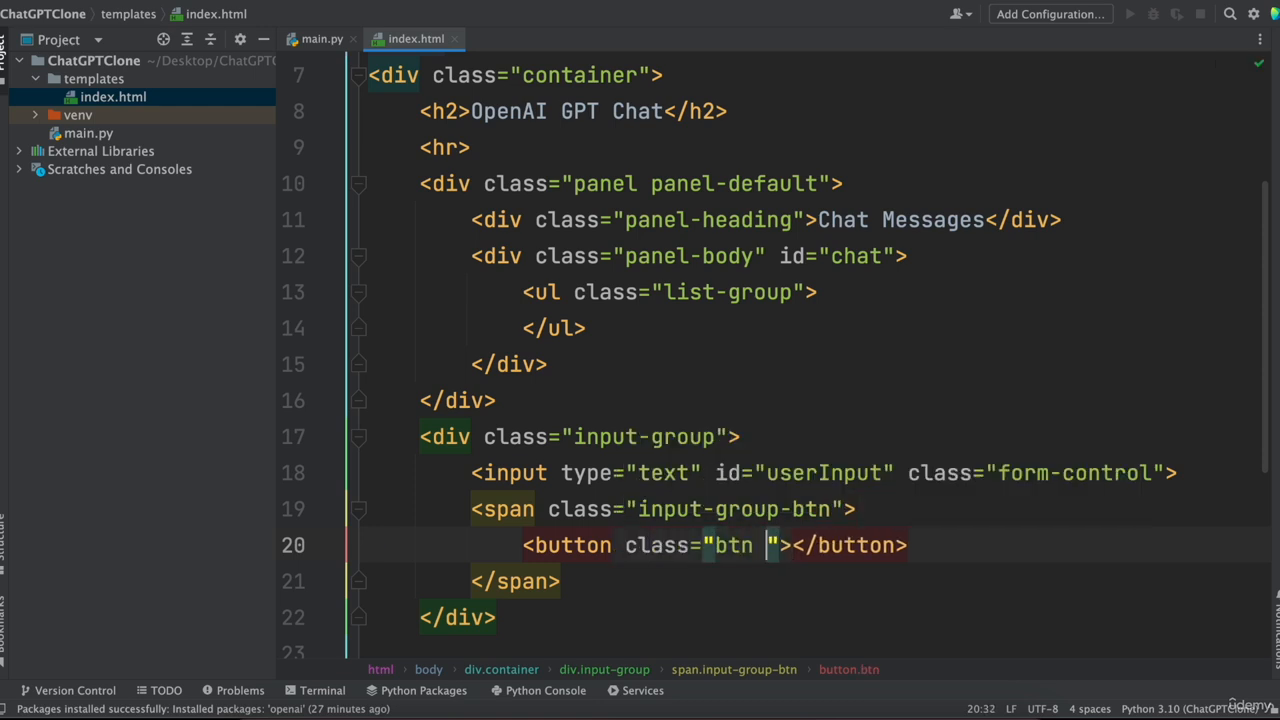
type("btn-default\" id=")
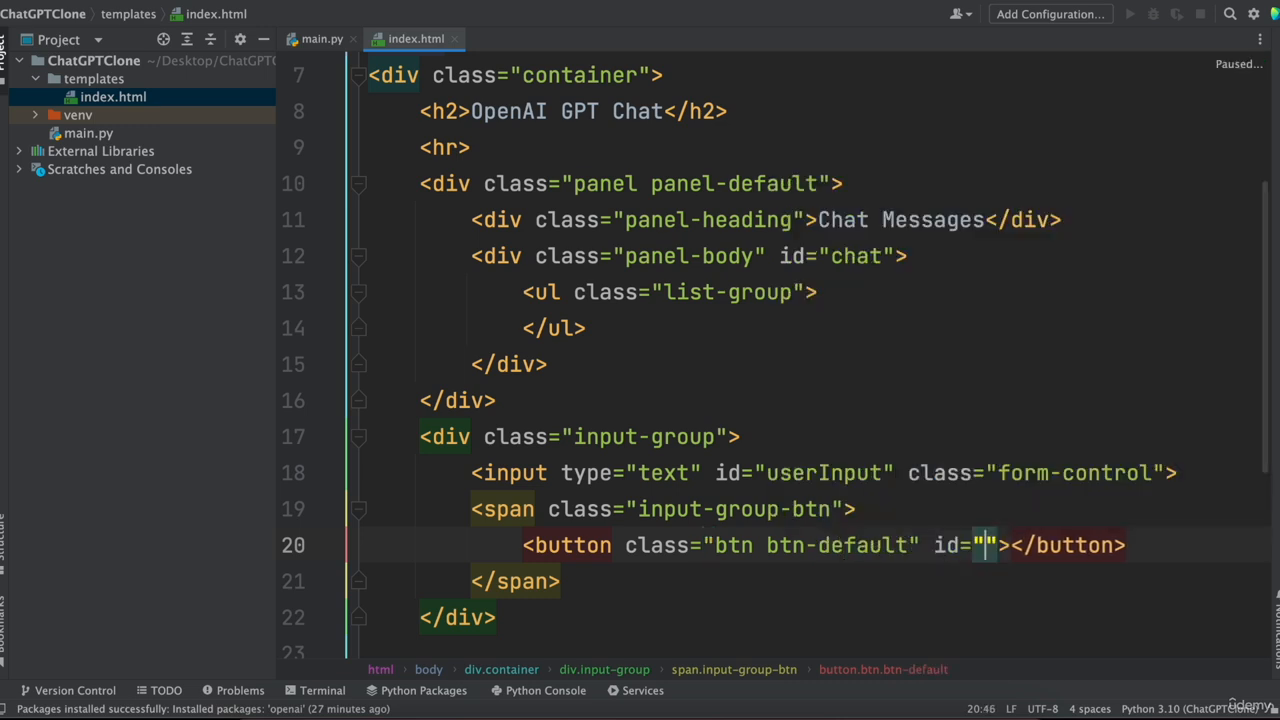
type("submit")
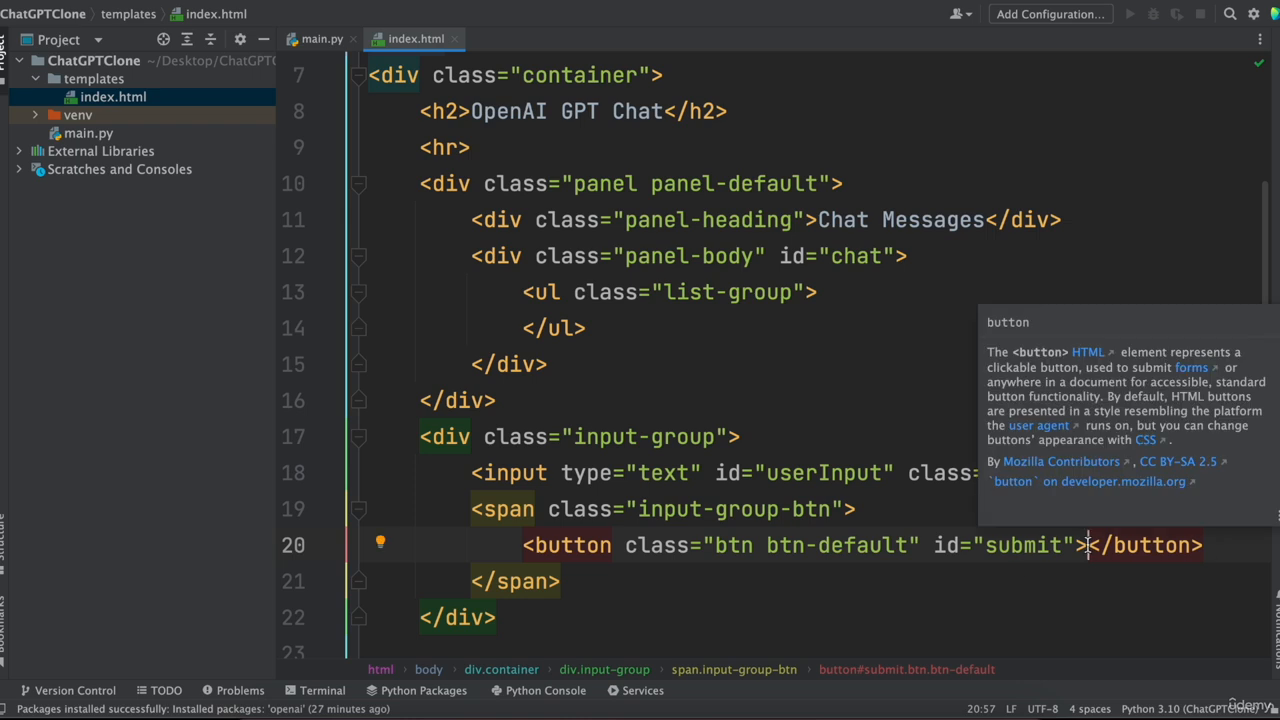
type("Submit")
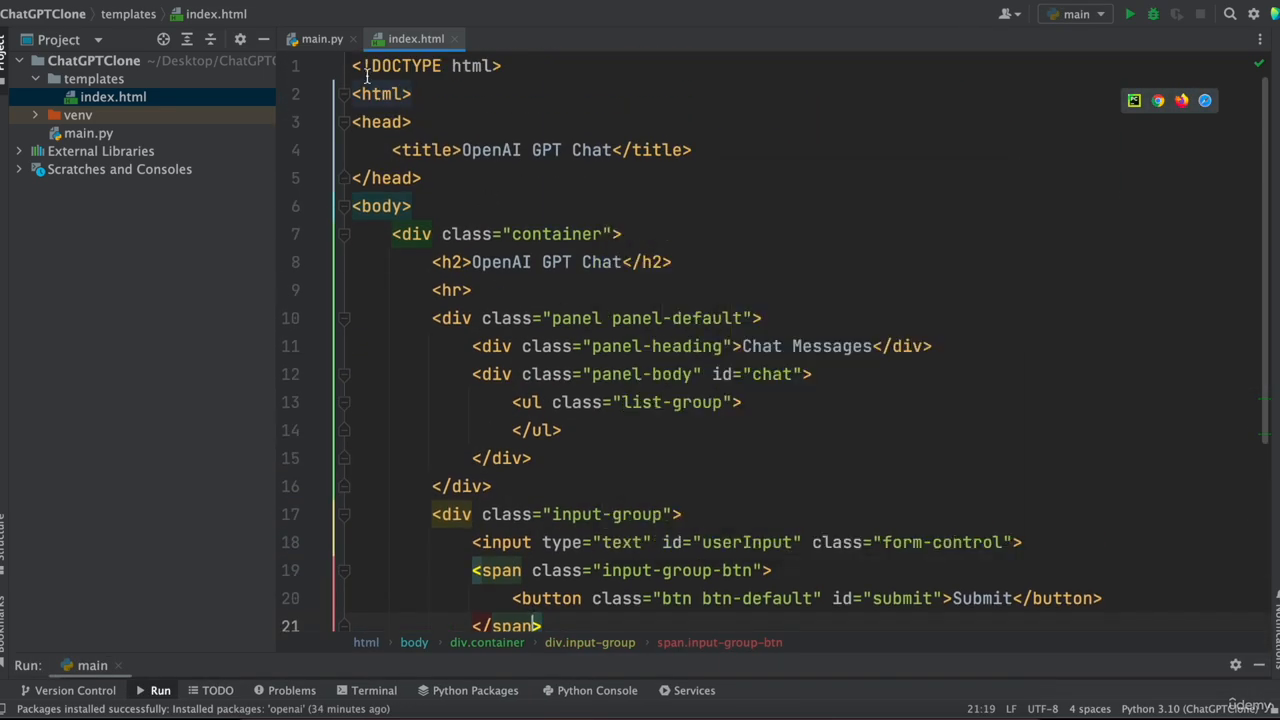
Switch the editor to main.py with the Flask app code
left_click(322, 38)
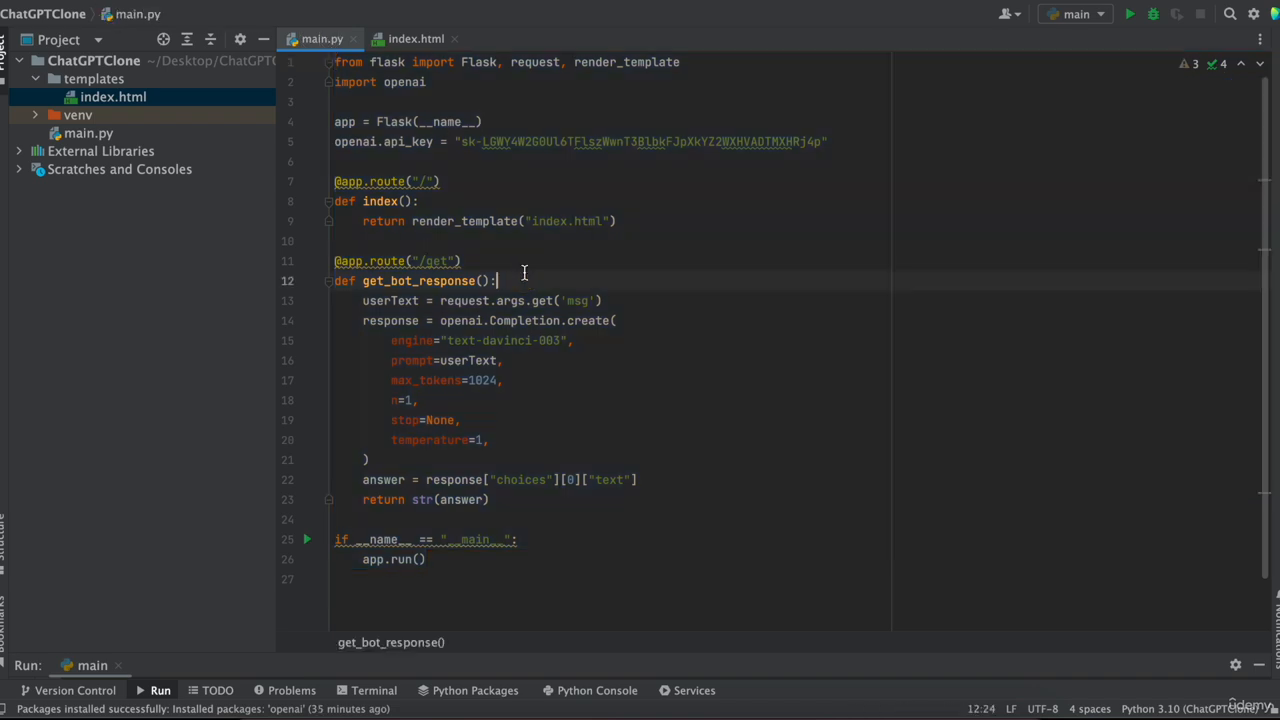
mouse_move(1140, 64)
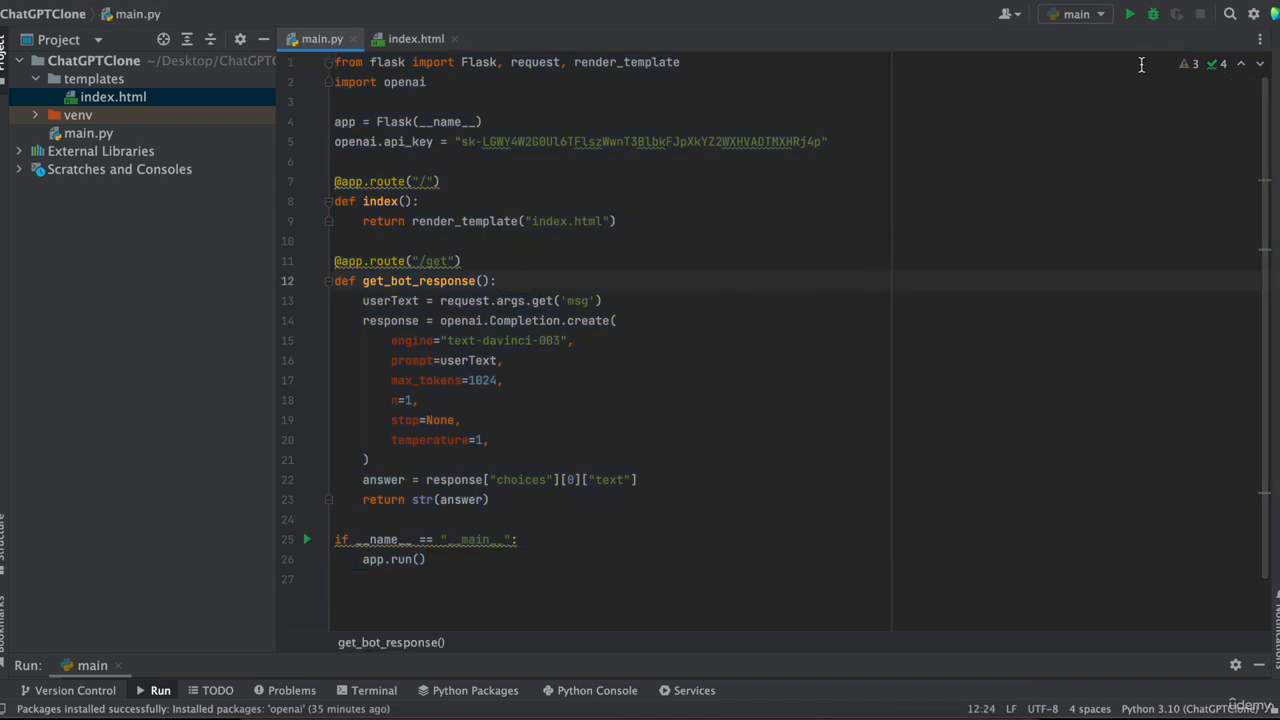
right_click(322, 38)
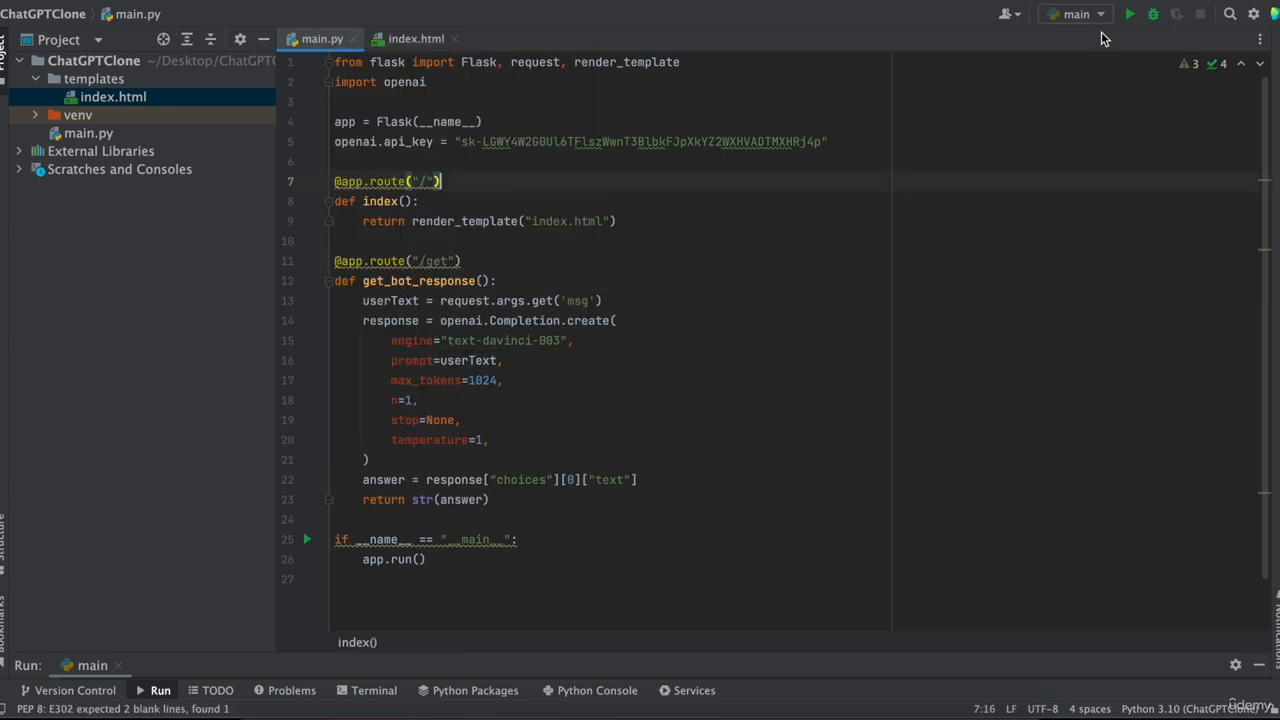
mouse_move(1128, 14)
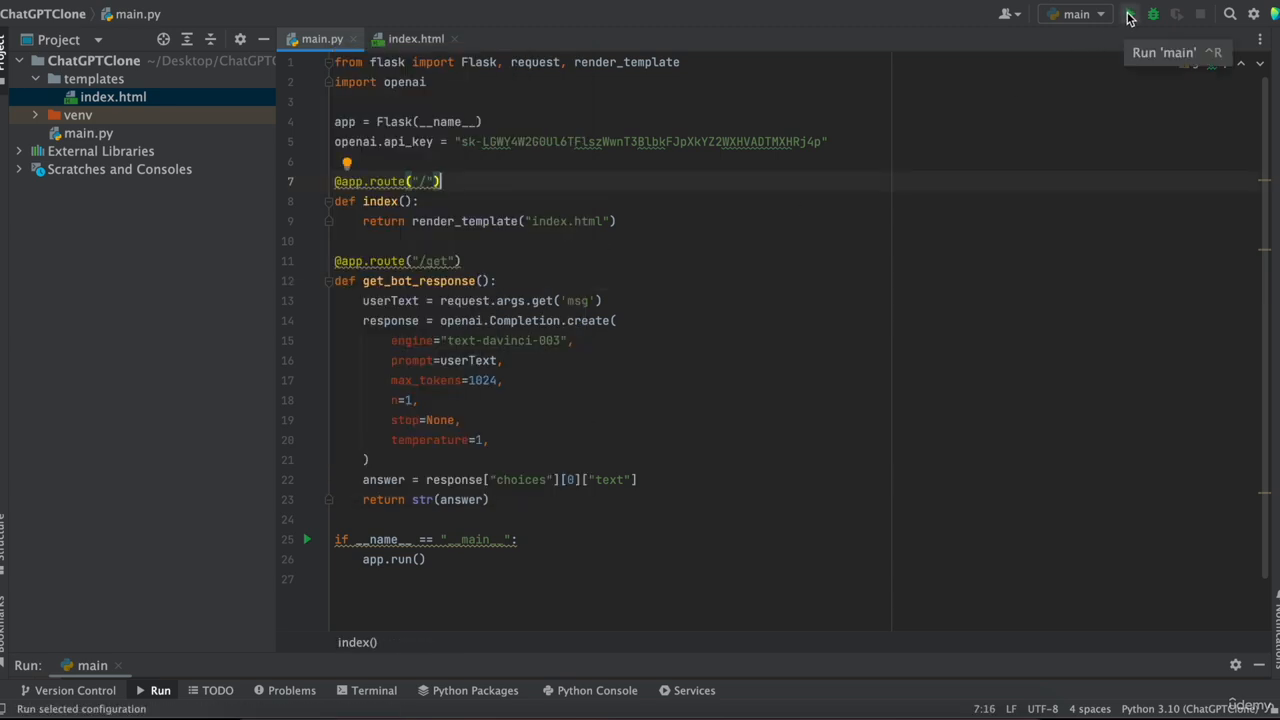
Run main.py so the Flask app serves on 127.0.0.1:5000
left_click(1130, 14)
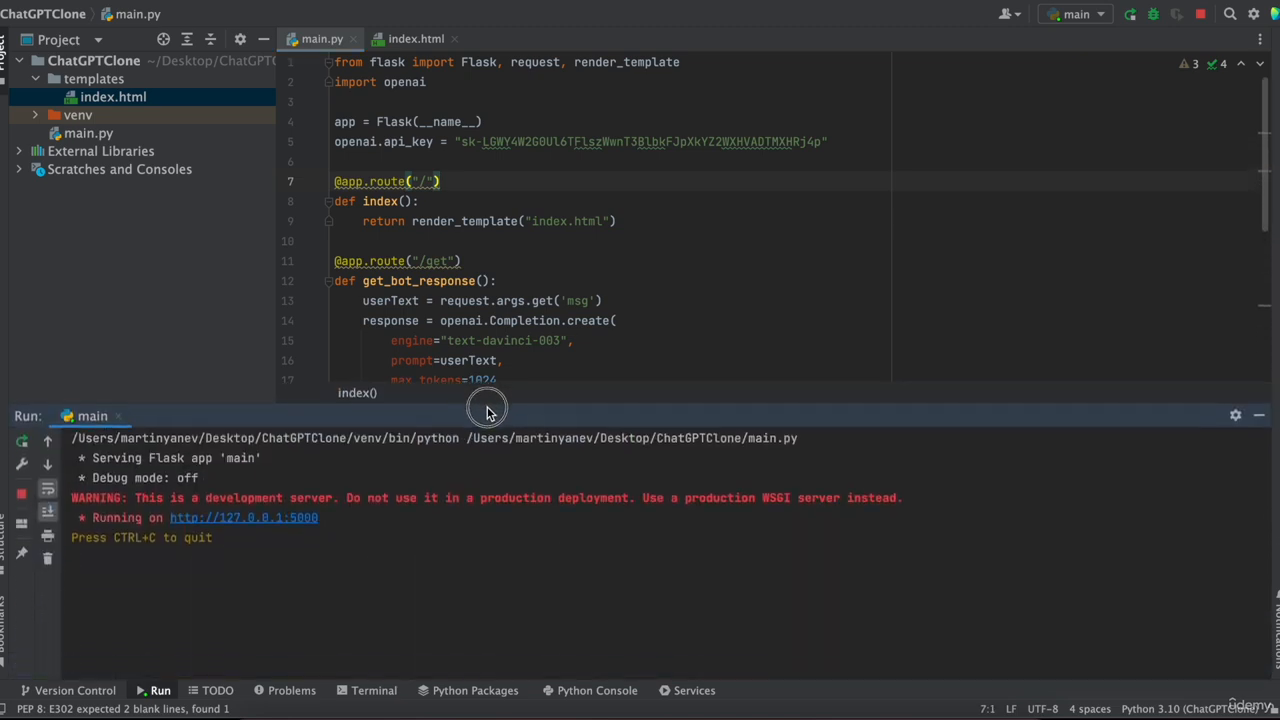
mouse_move(260, 464)
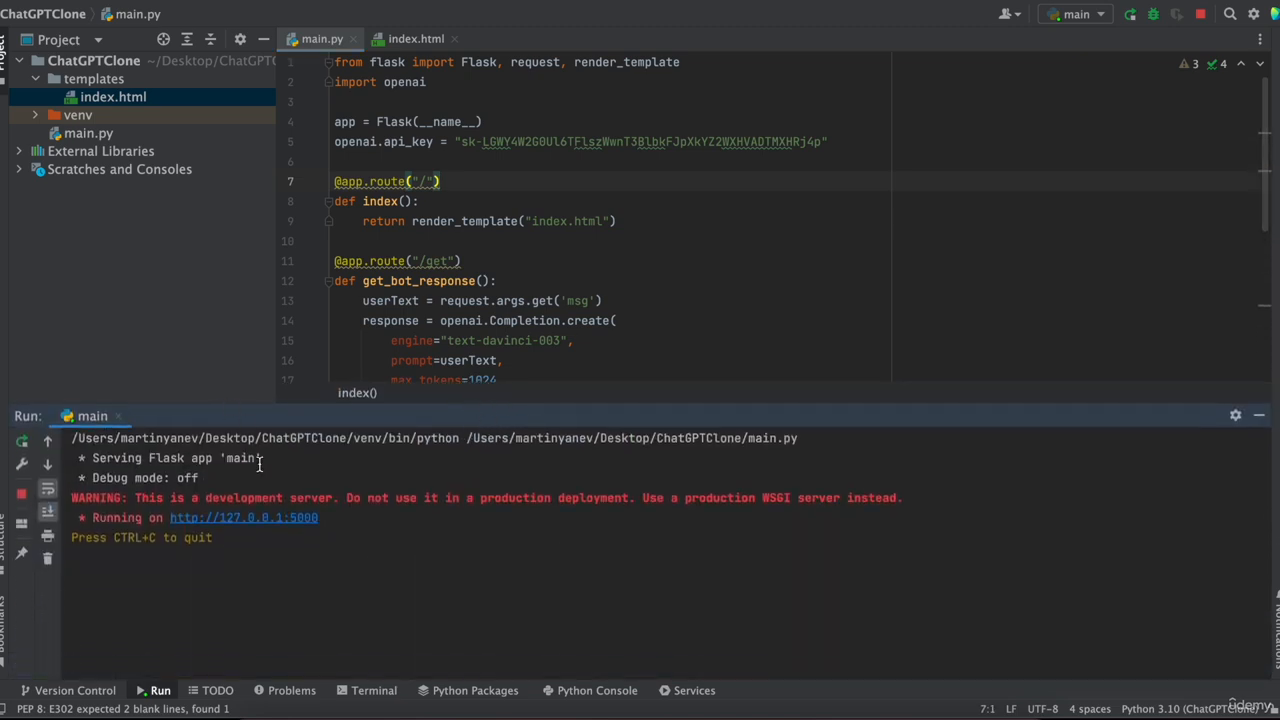
mouse_move(230, 492)
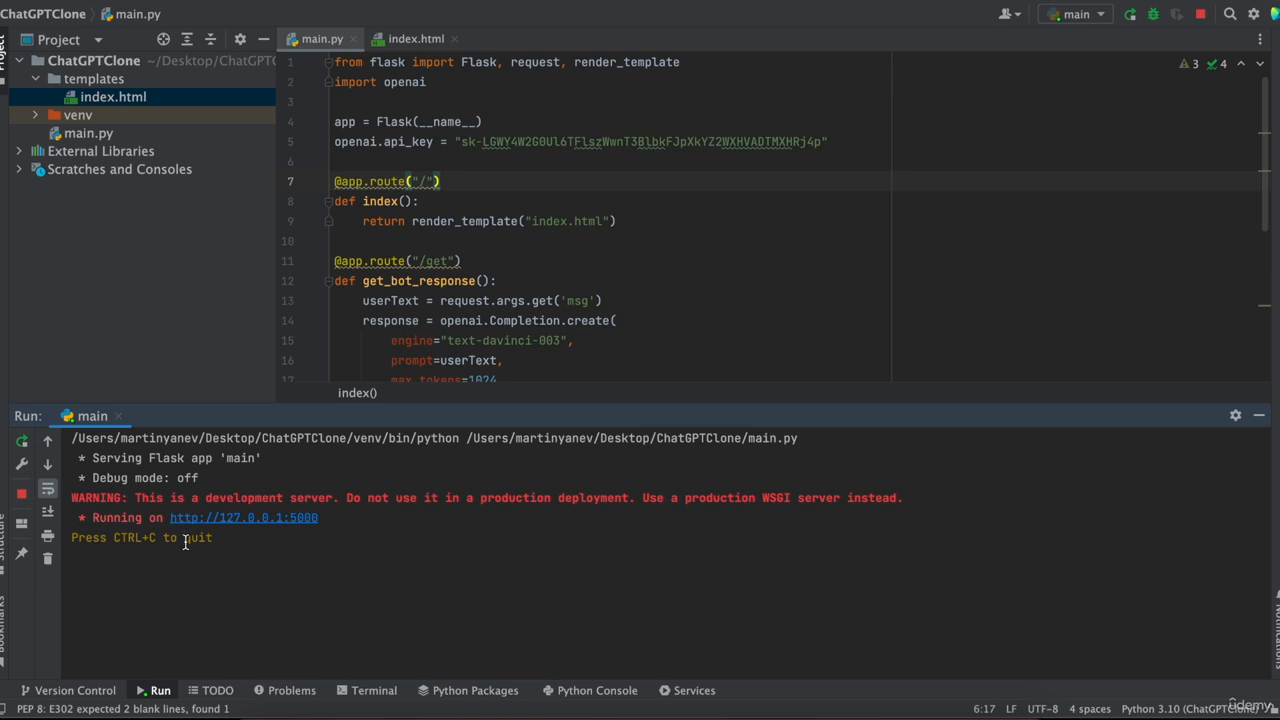
mouse_move(258, 524)
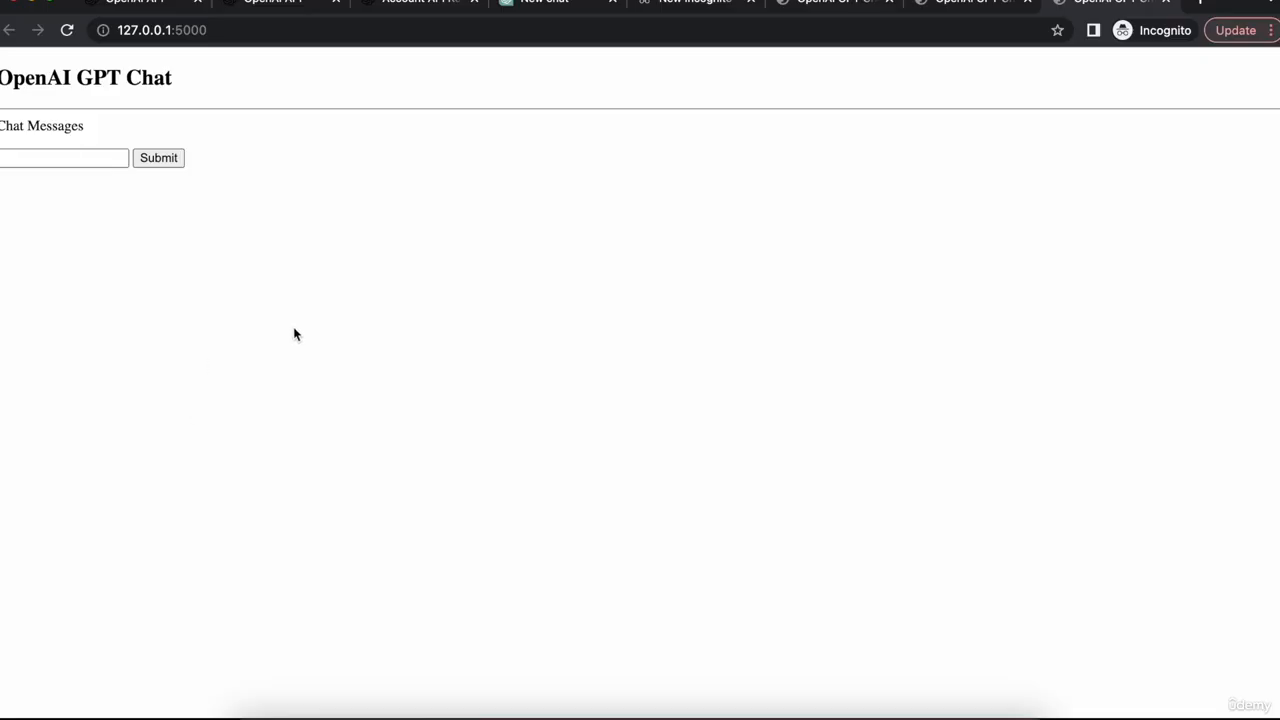
mouse_move(360, 228)
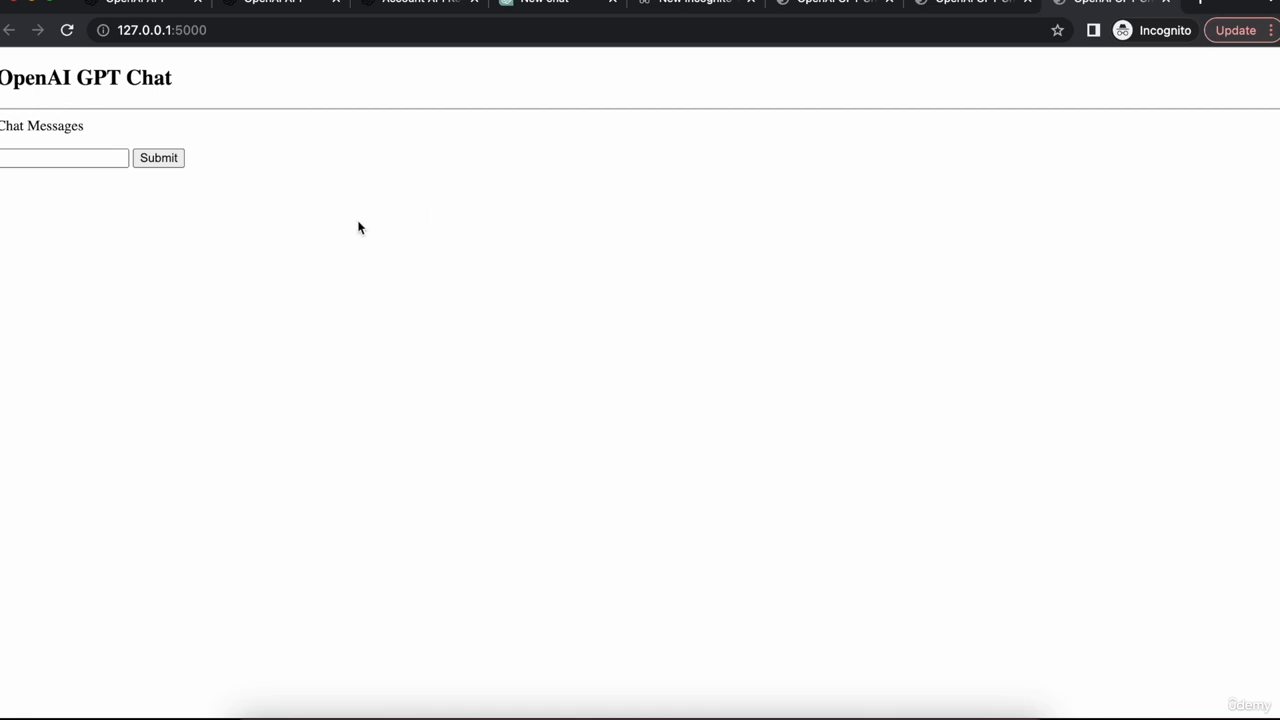
mouse_move(62, 104)
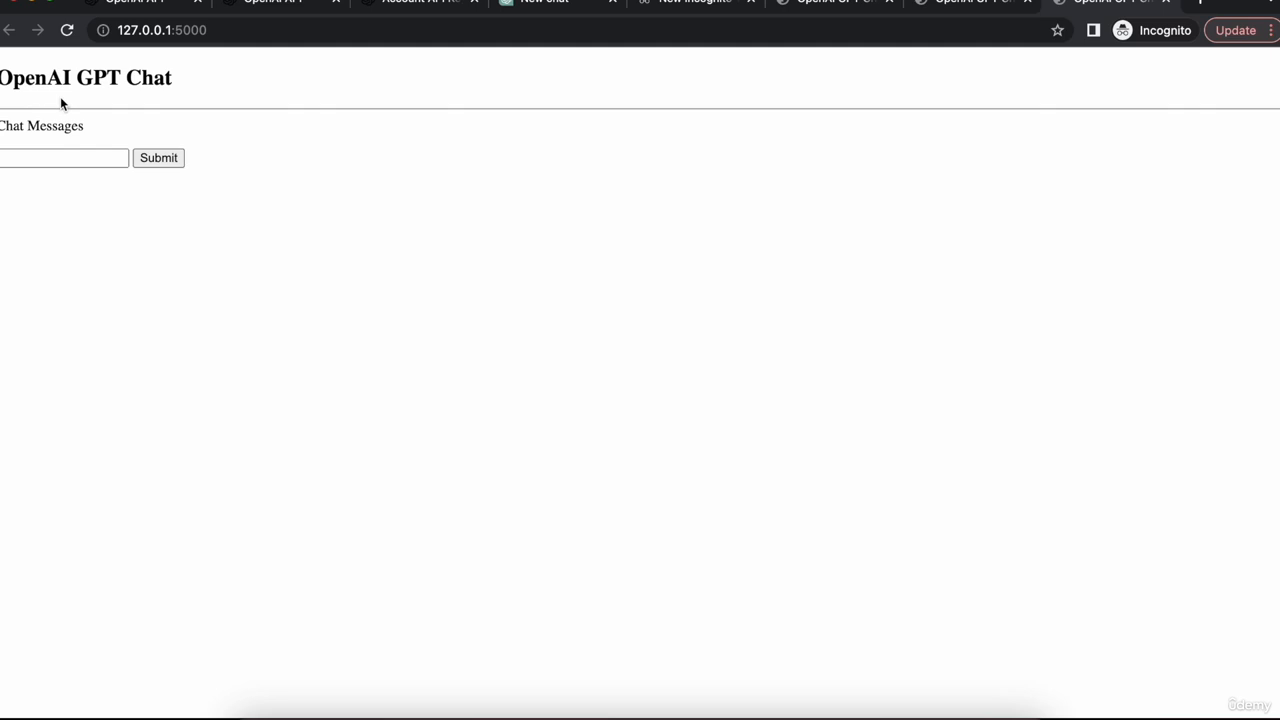
mouse_move(92, 140)
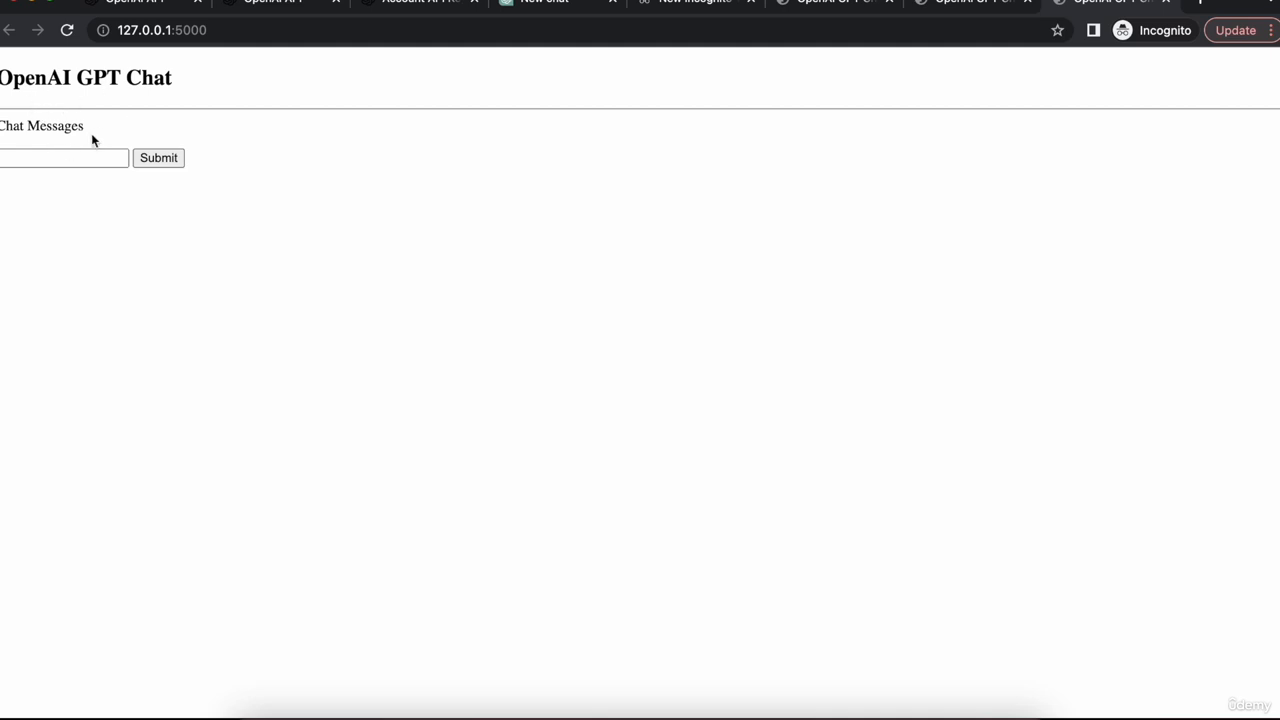
mouse_move(742, 268)
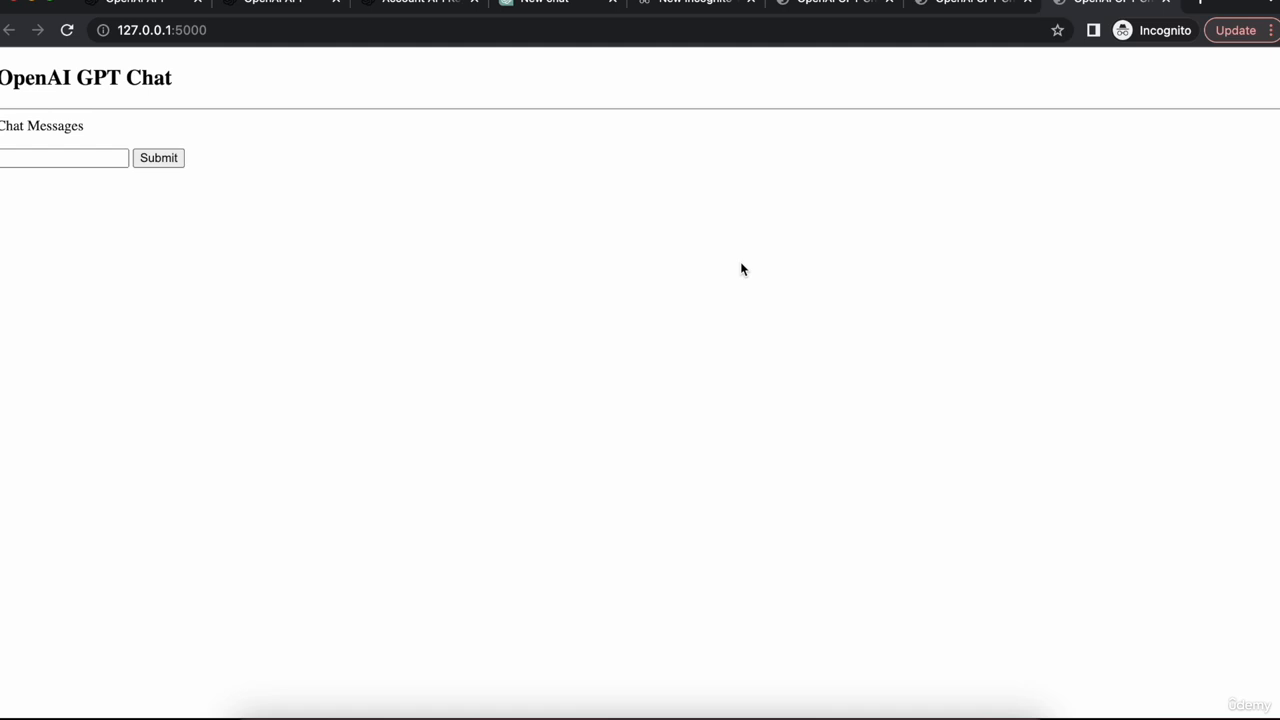
mouse_move(204, 166)
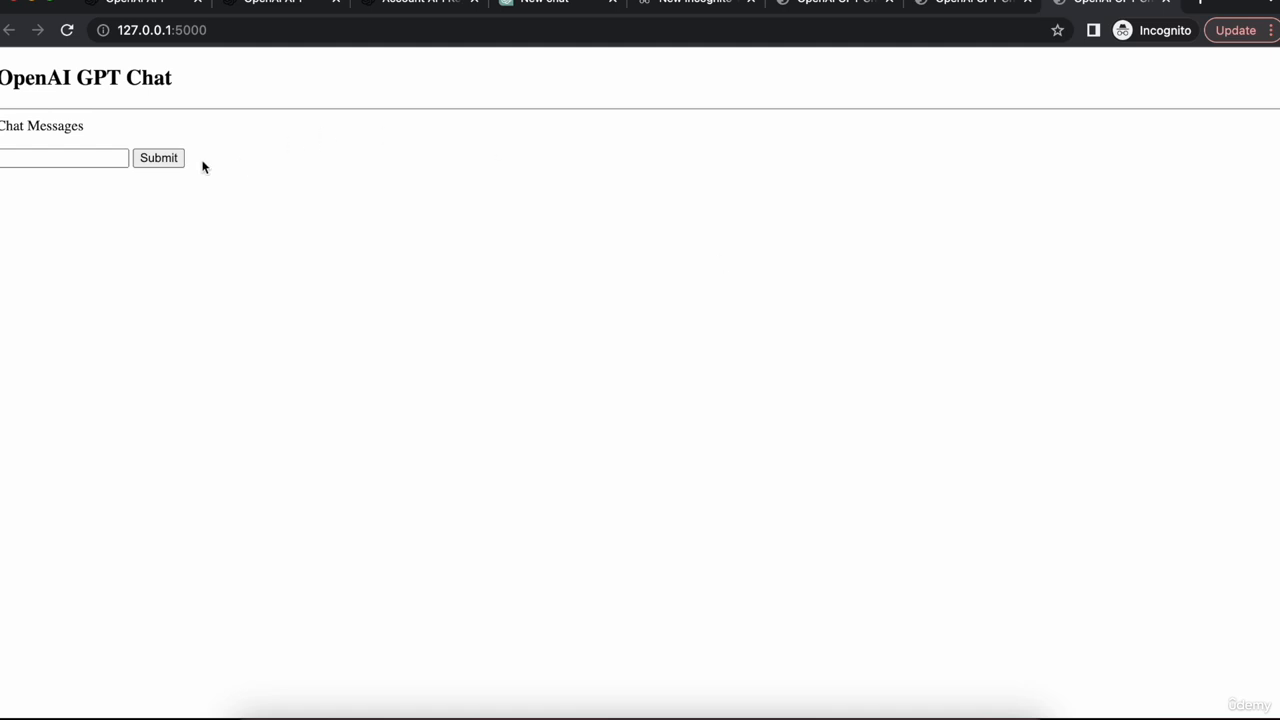
Enter 'what is the weather tod…' into the chat page's message box without submitting
left_click(64, 158)
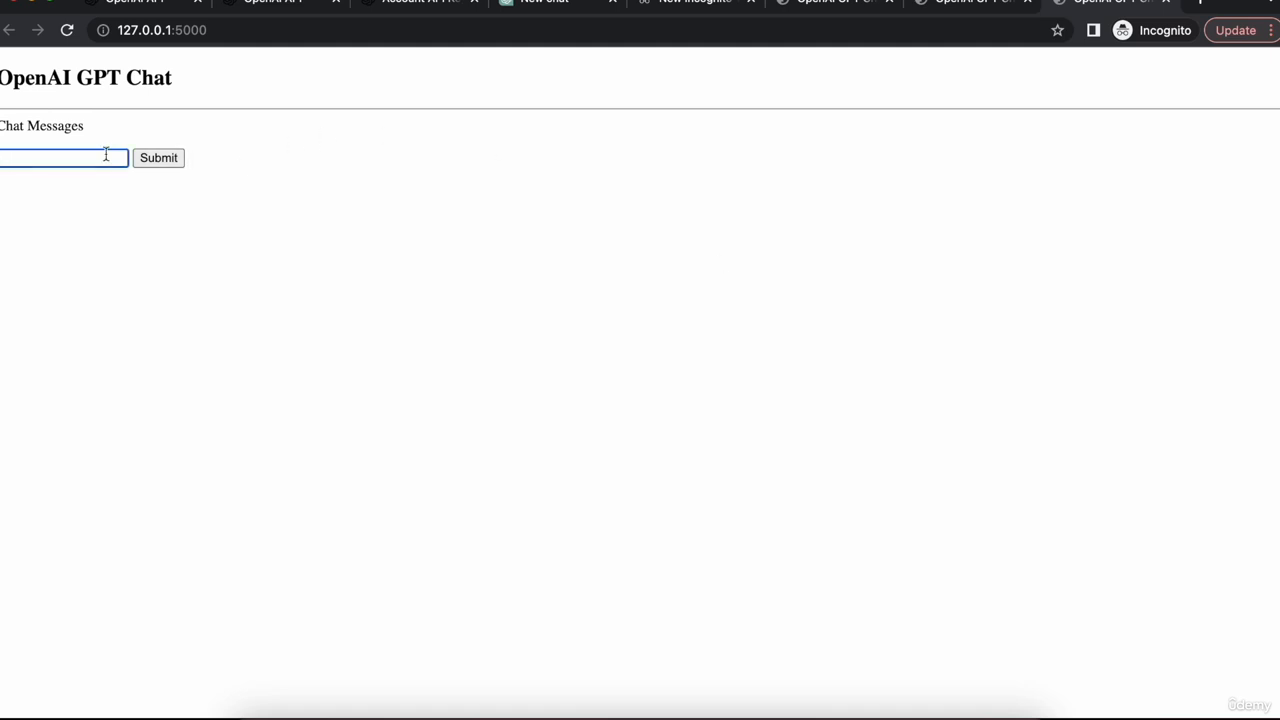
type("what")
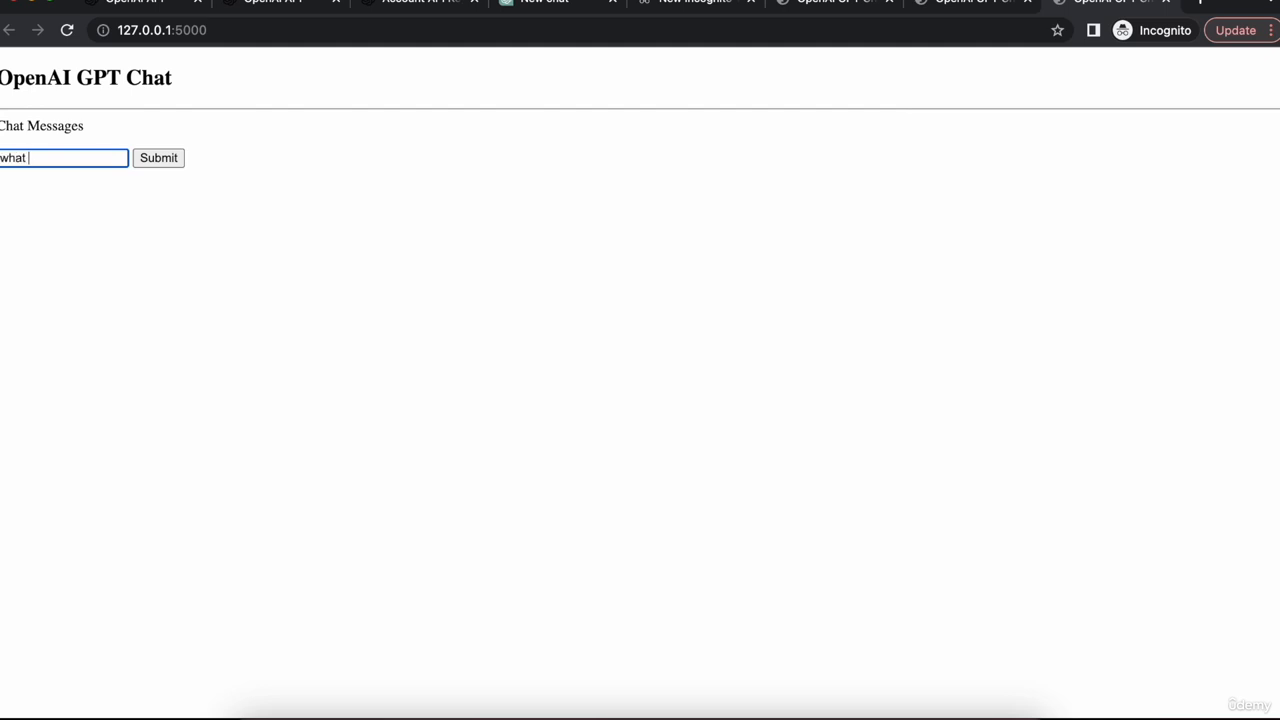
type("is the weather")
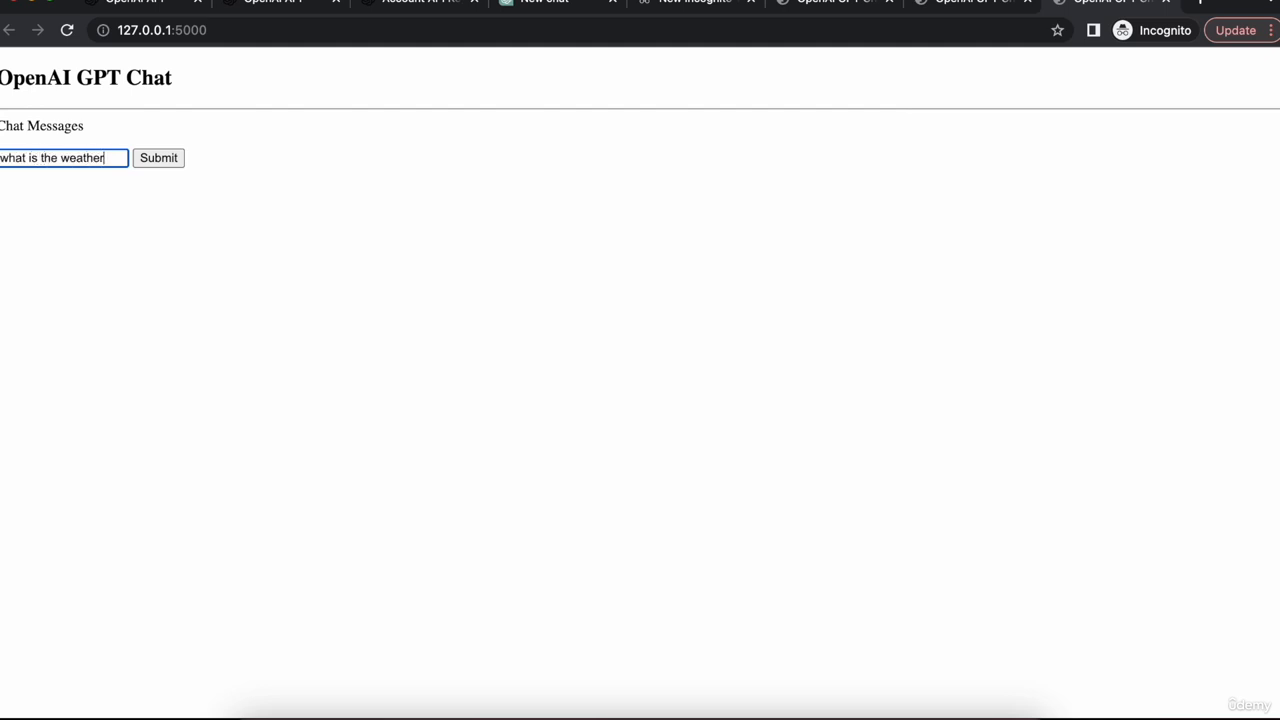
type("tod")
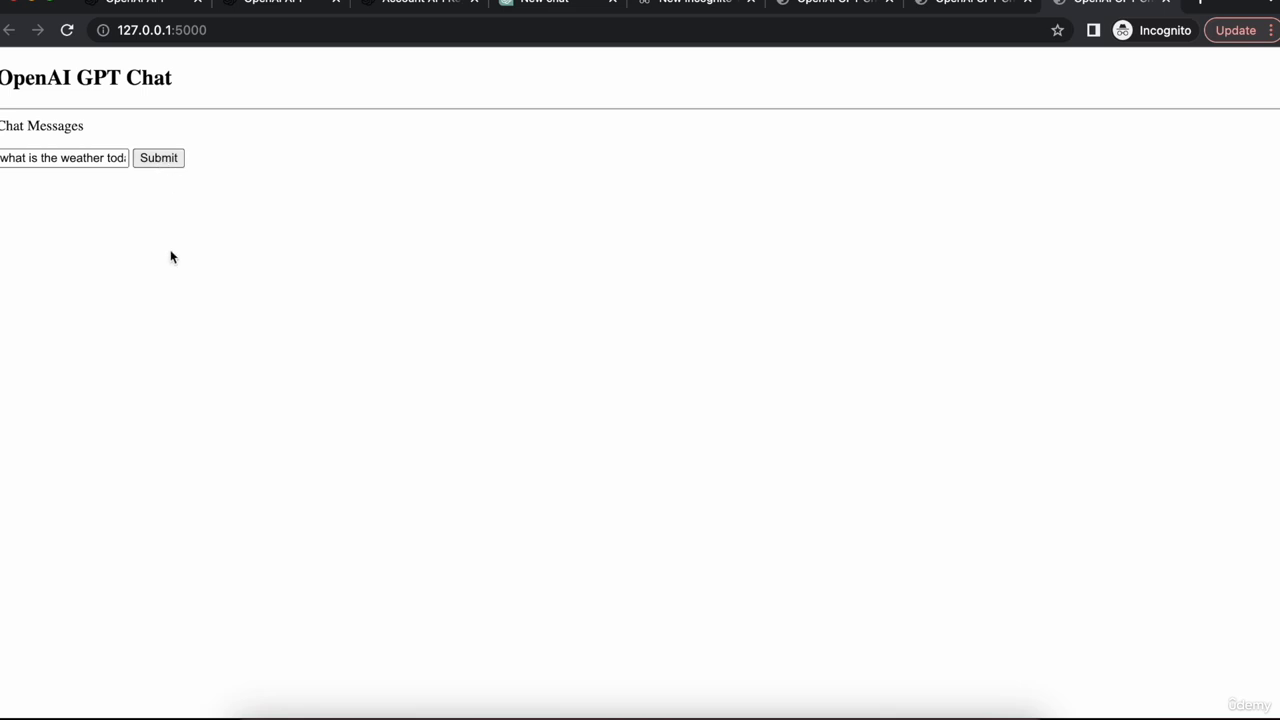
mouse_move(380, 308)
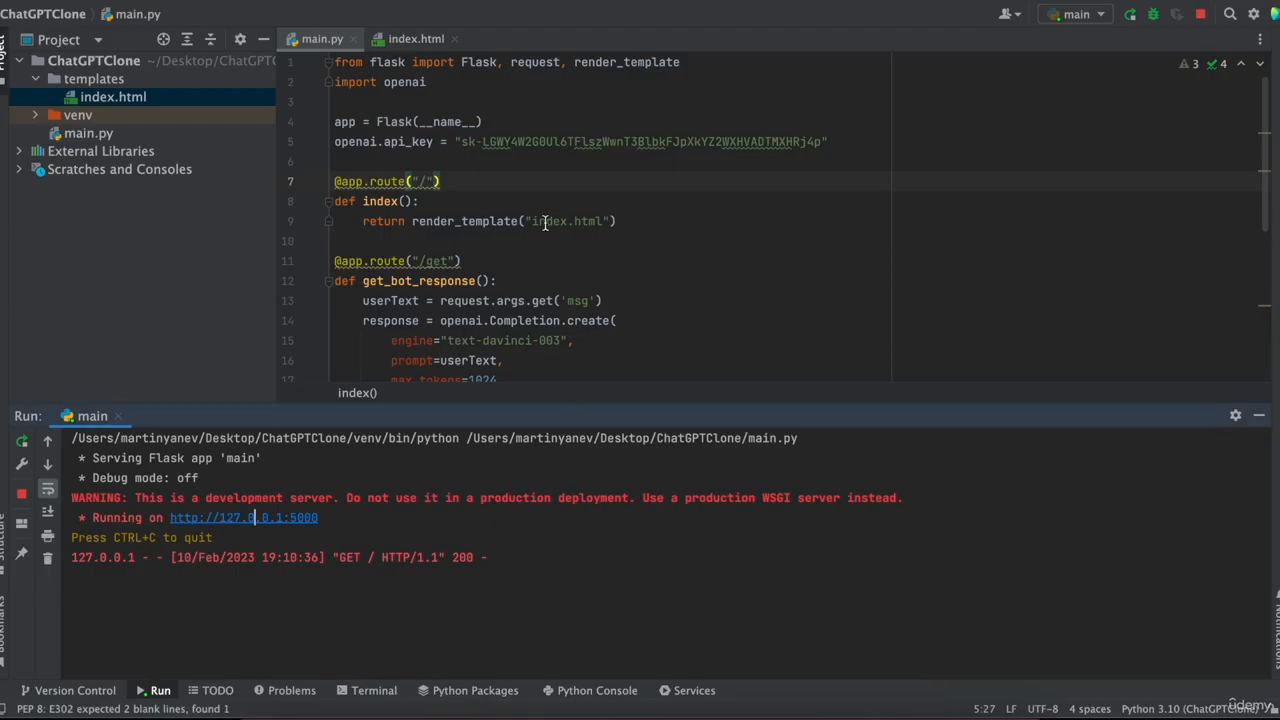
Scroll through main.py in PyCharm with the run log showing GET / answered 200
scroll("down", 3)
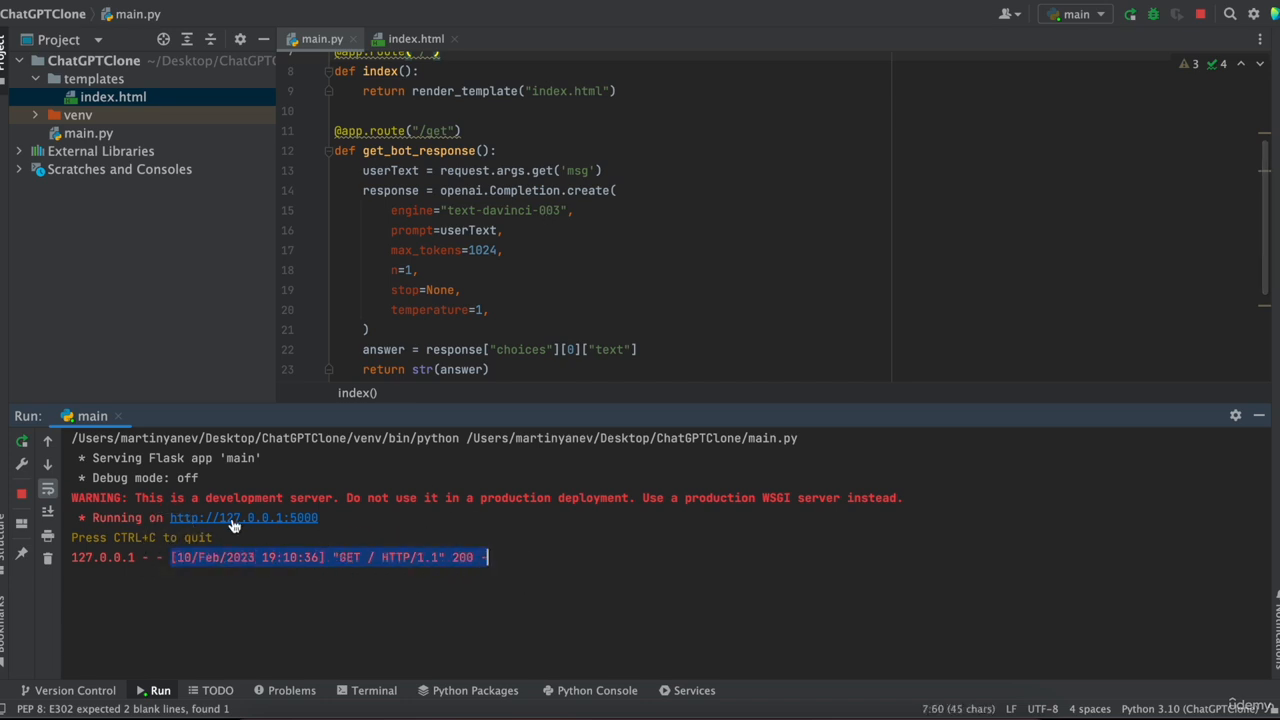
scroll("down", 3)
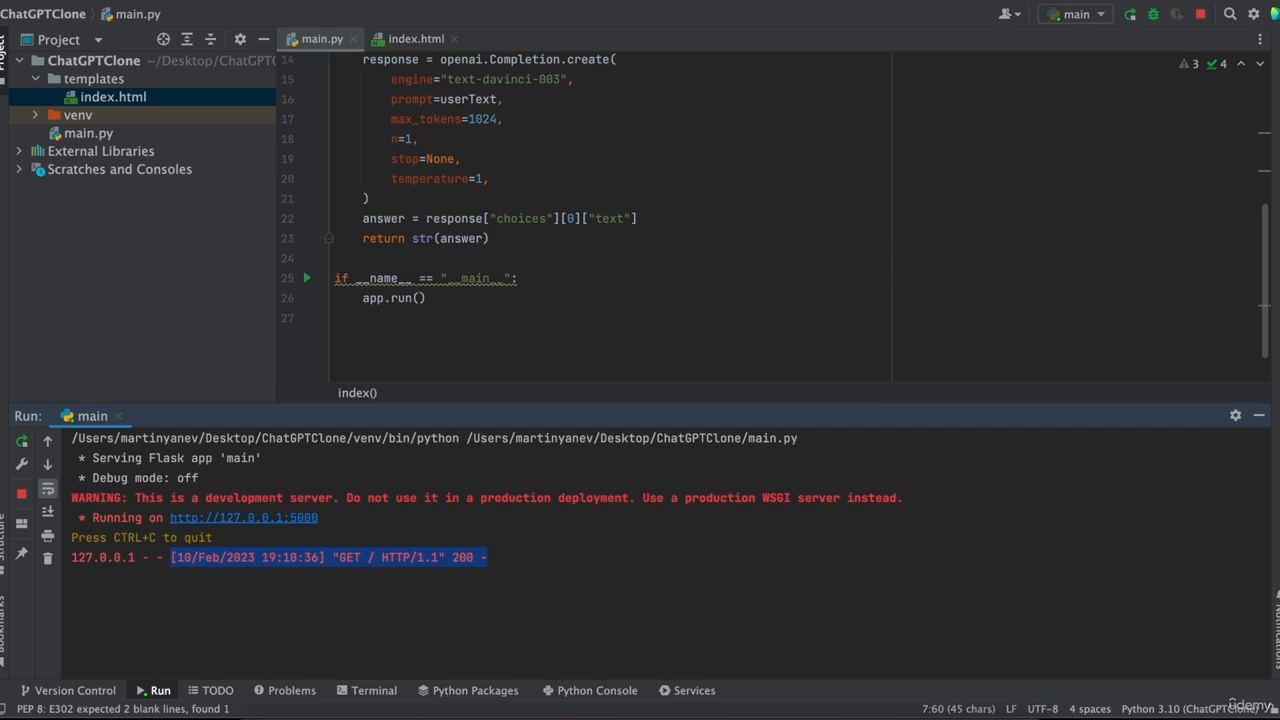